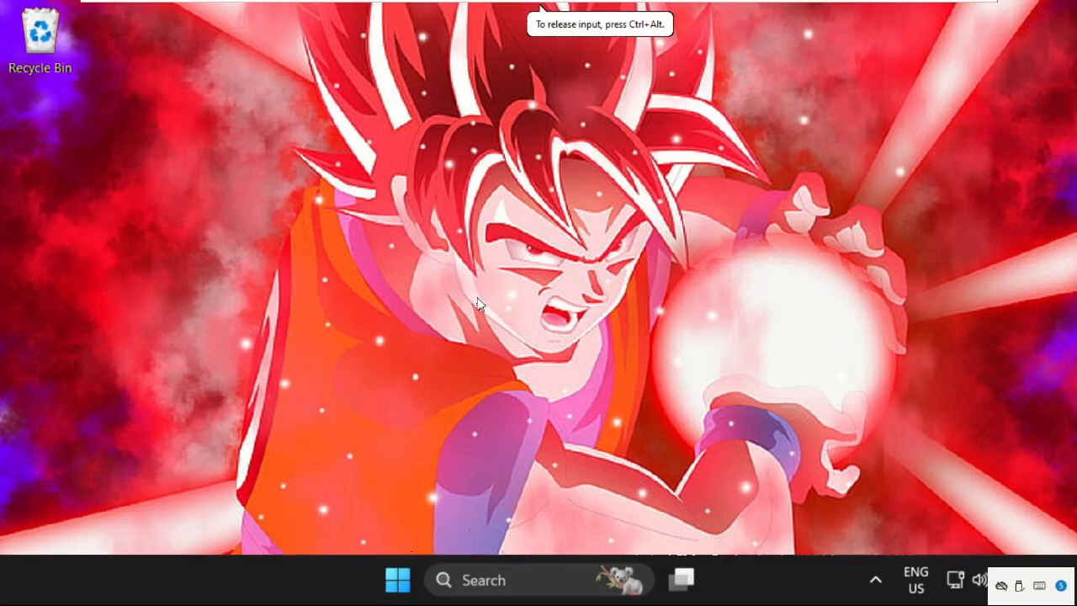
mouse_move(451, 262)
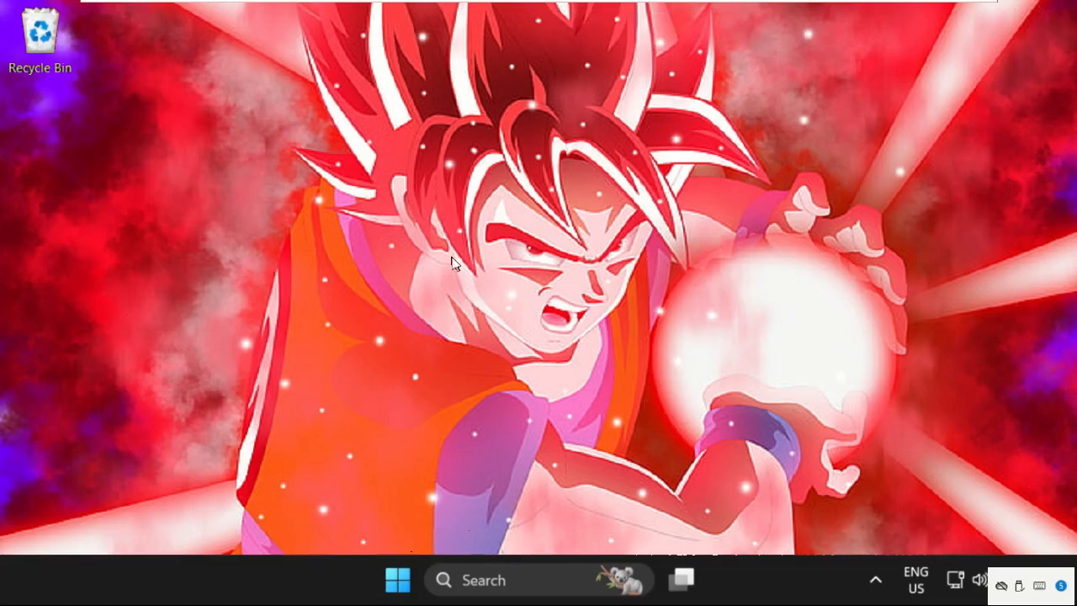
mouse_move(538, 226)
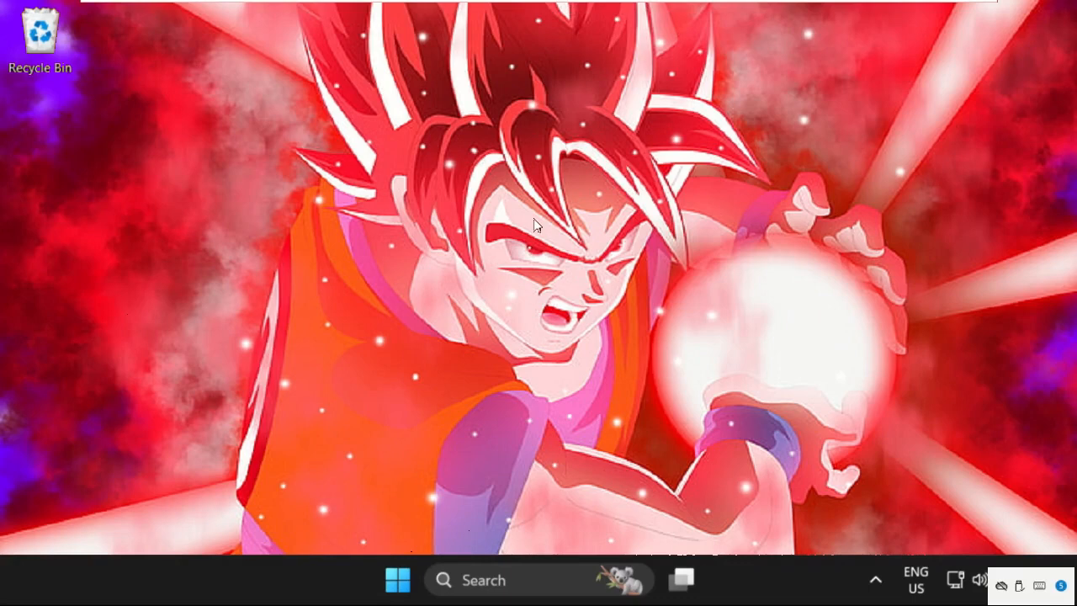
Launch msconfig from the Run dialog, bringing up System Configuration's General tab
right_click(397, 579)
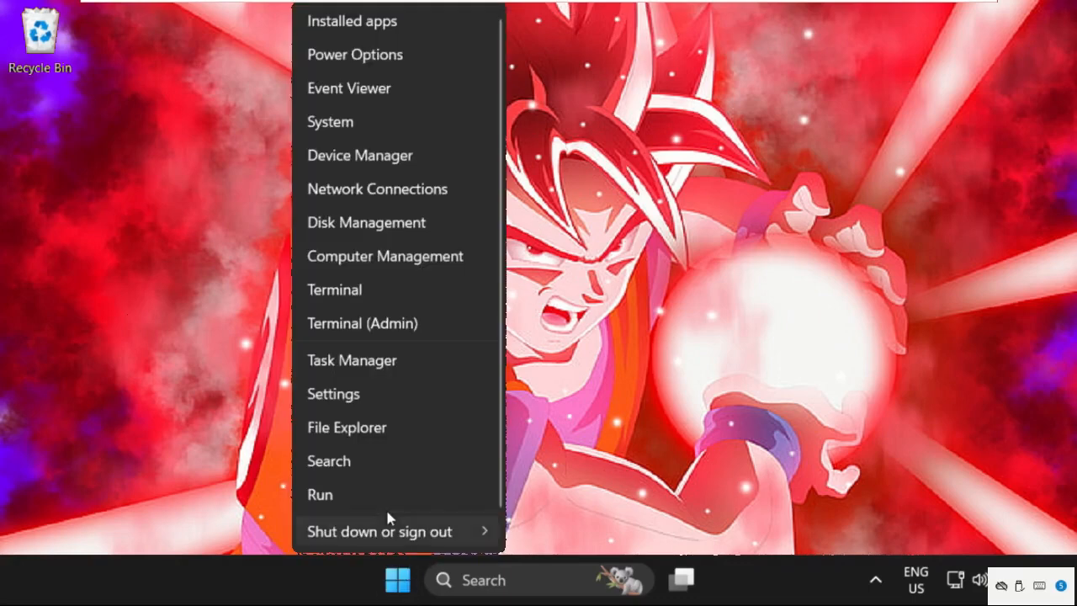
click(320, 494)
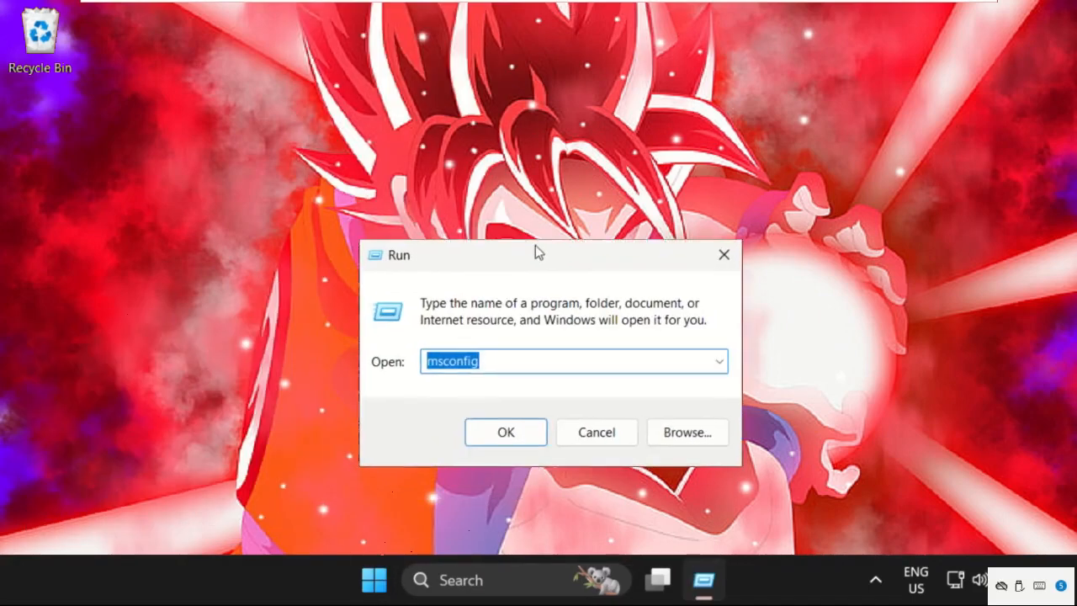
drag(539, 254, 554, 221)
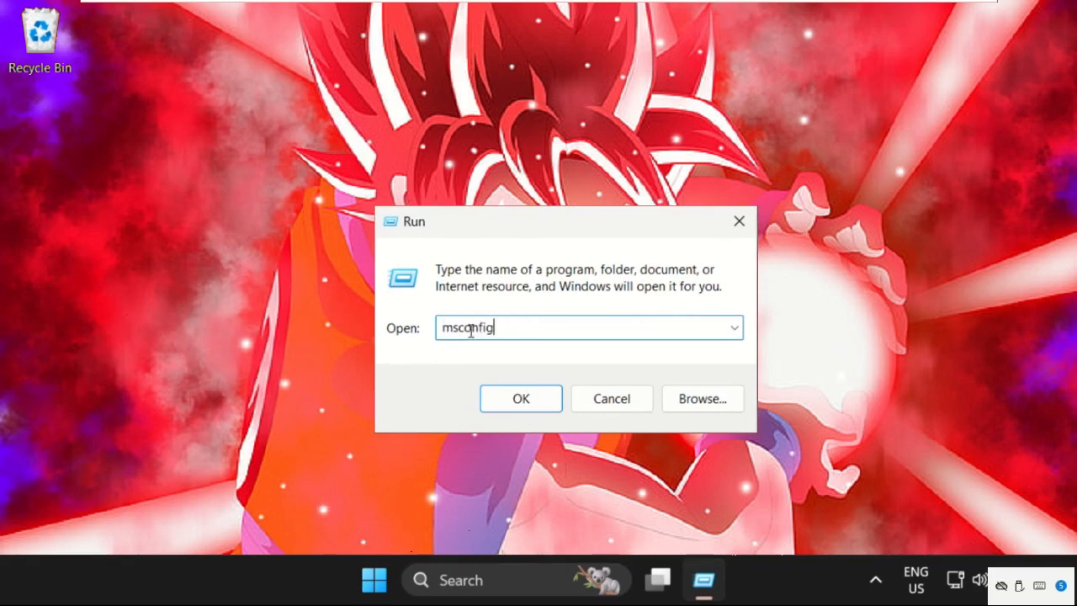
click(520, 397)
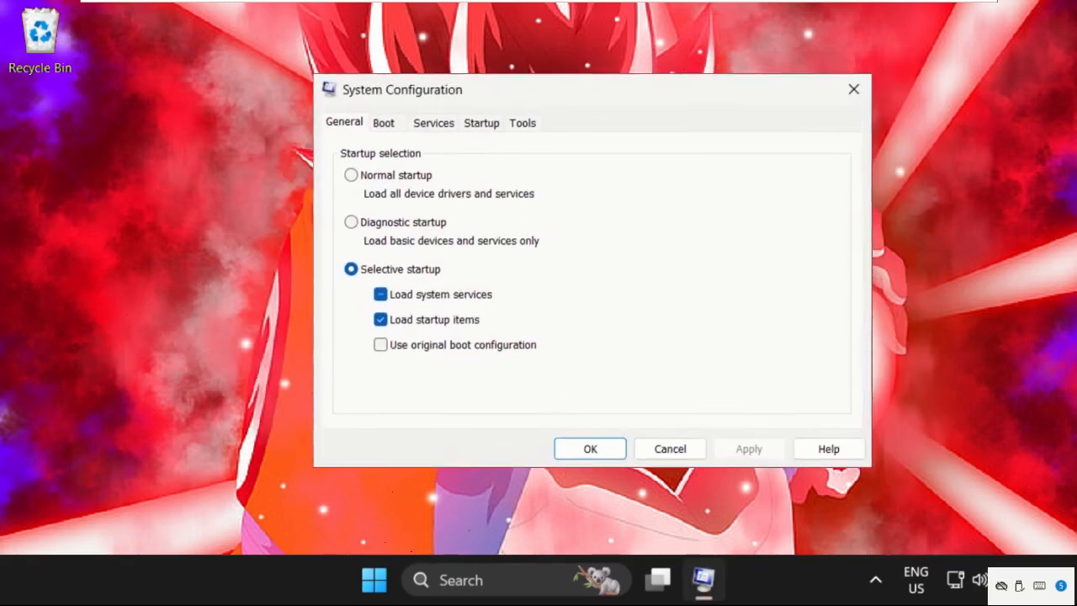
Start a new task in Task Manager and browse into C:\Windows
right_click(838, 586)
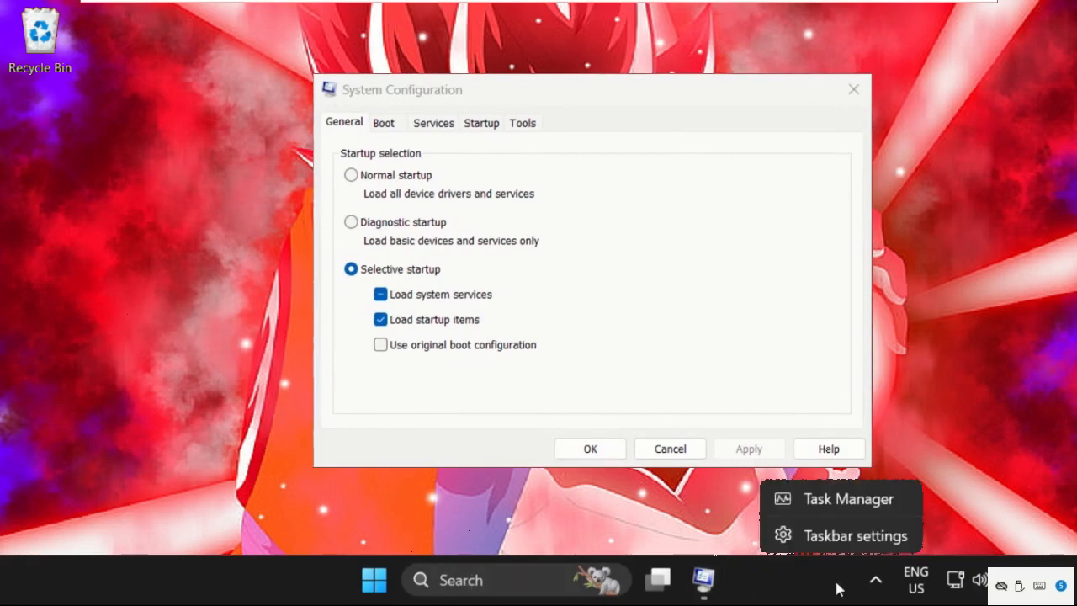
click(643, 375)
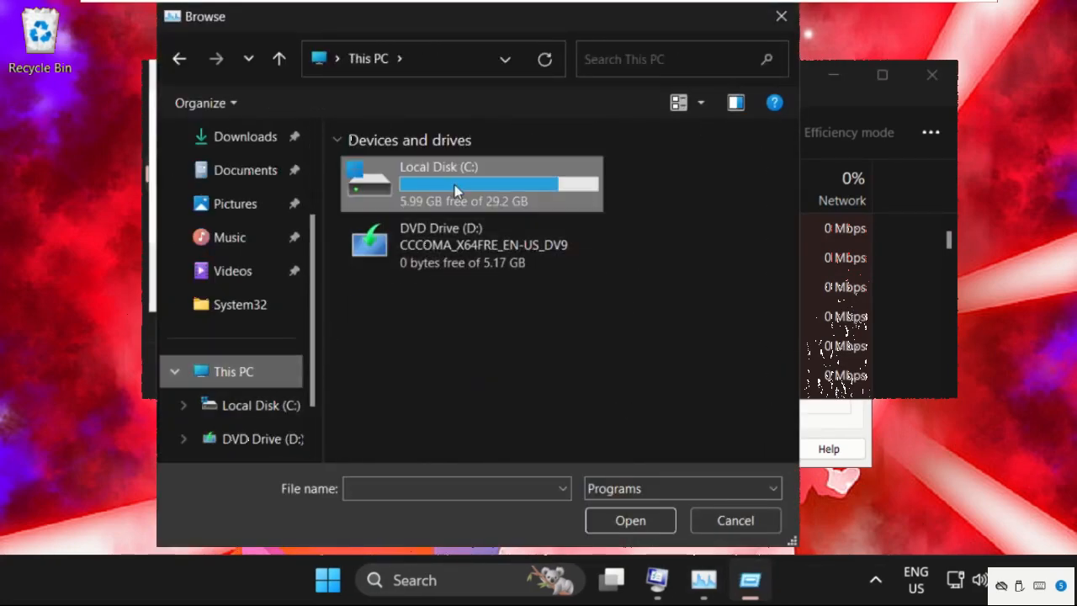
double_click(471, 183)
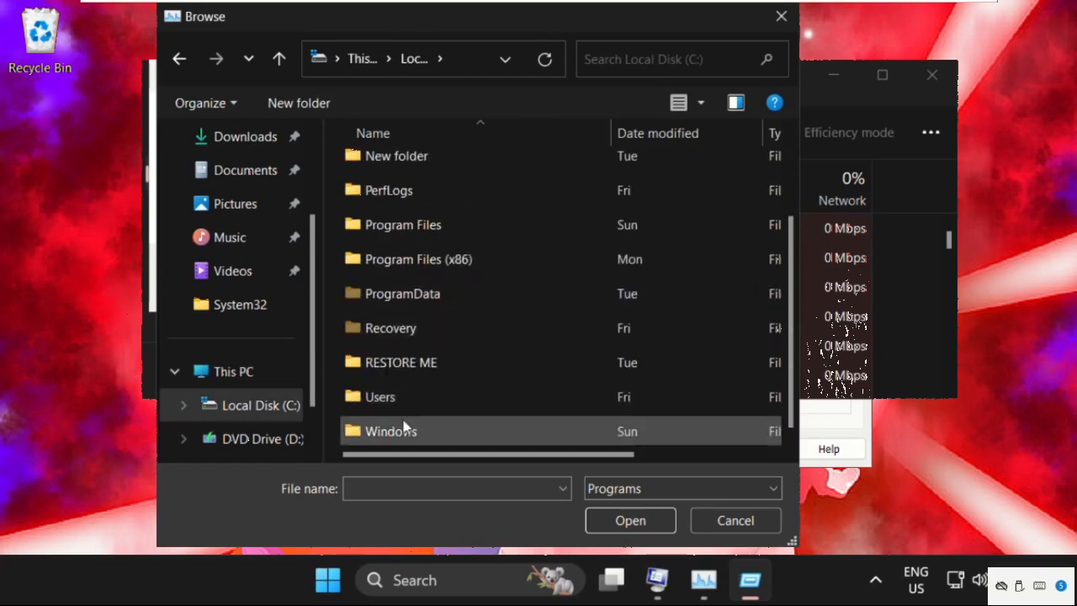
double_click(391, 431)
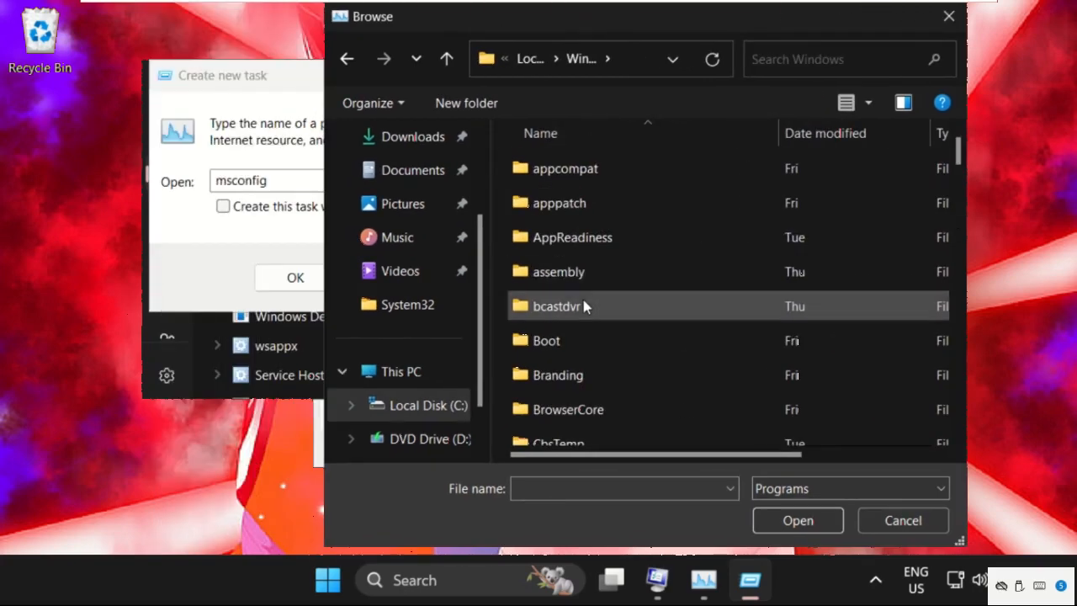
Select cmd inside the System32 folder as the program to run
scroll(down, 3)
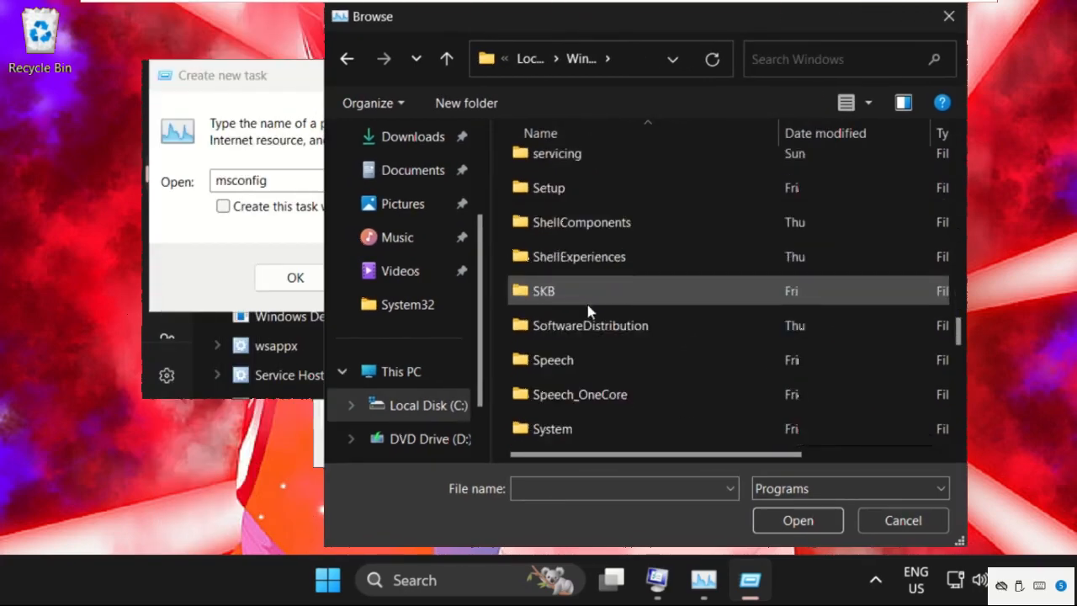
scroll(down, 3)
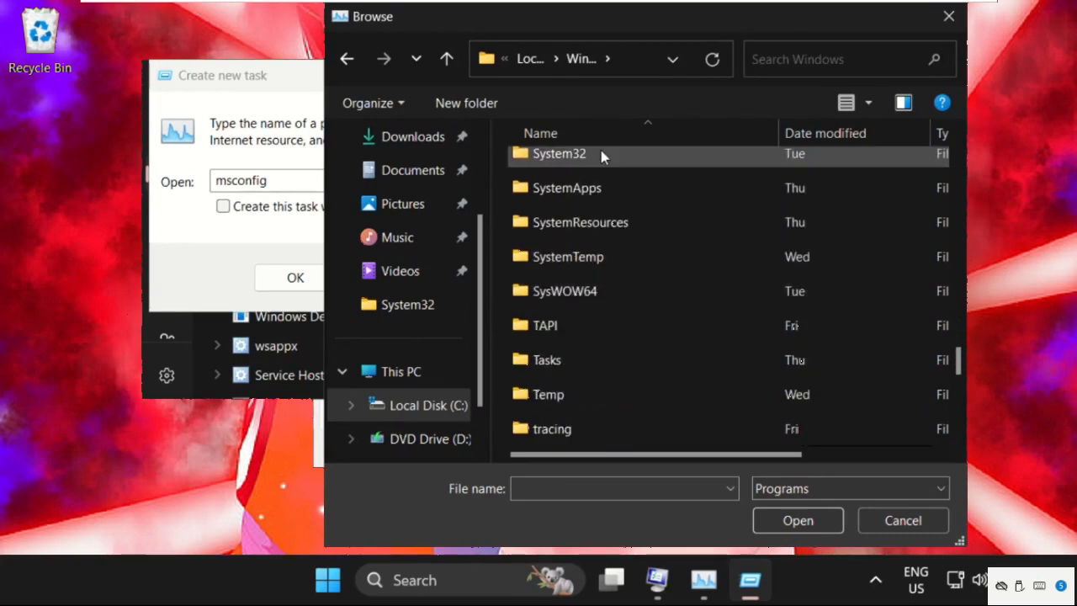
double_click(559, 153)
text(curl)
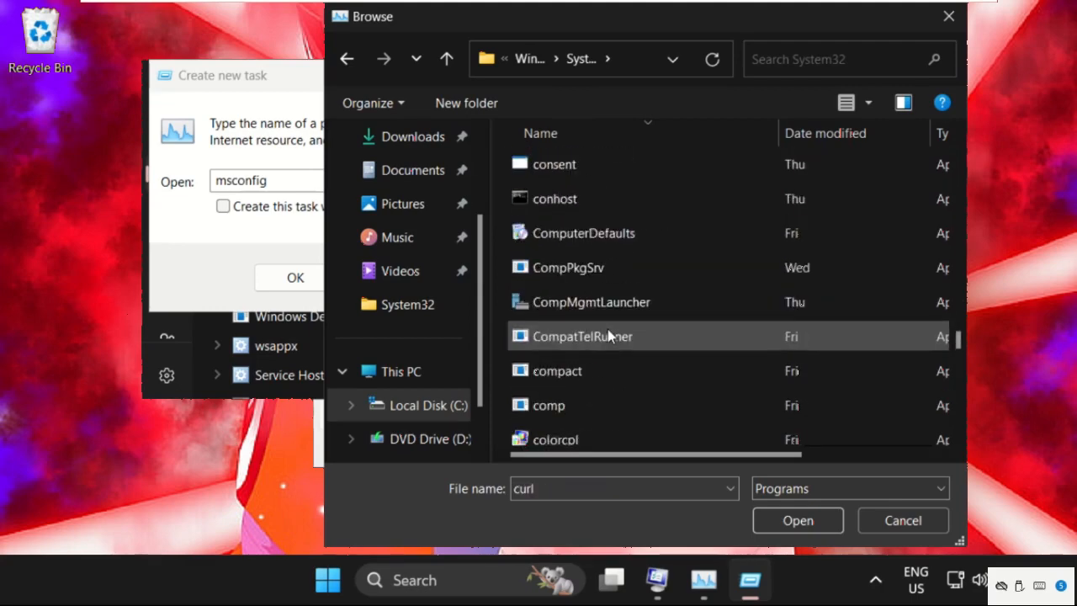
scroll(down, 3)
text(cmd)
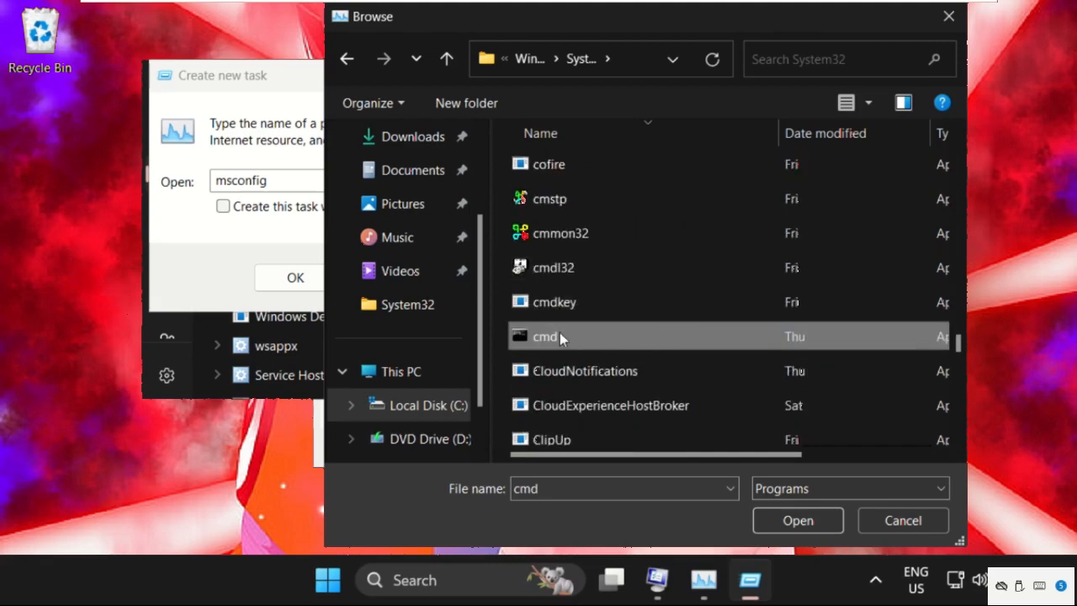
click(797, 520)
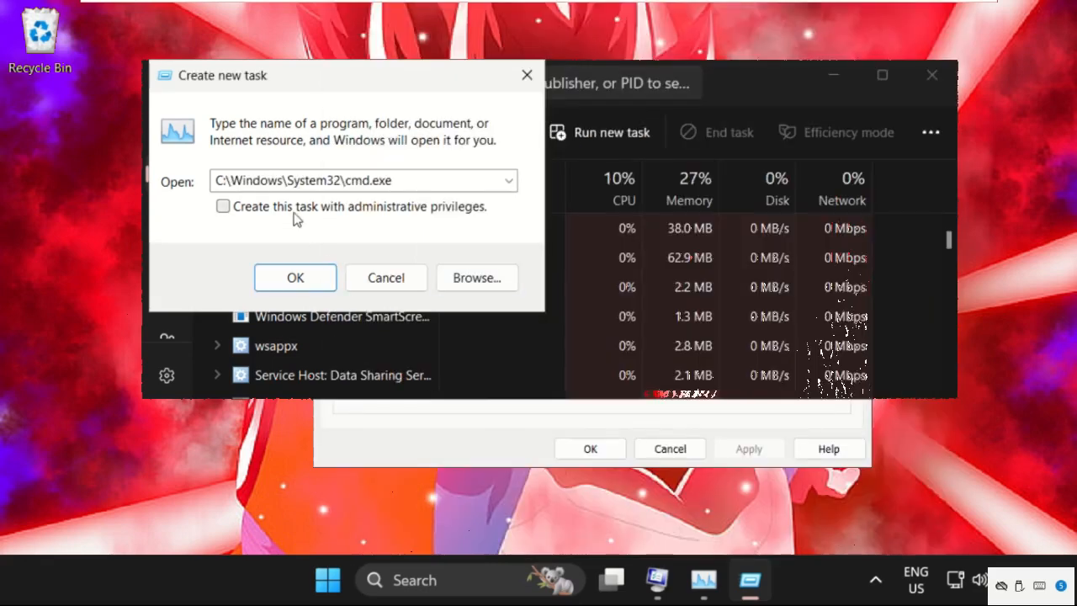
Run gpupdate in an administrator Command Prompt, completing computer and user policy updates
click(294, 277)
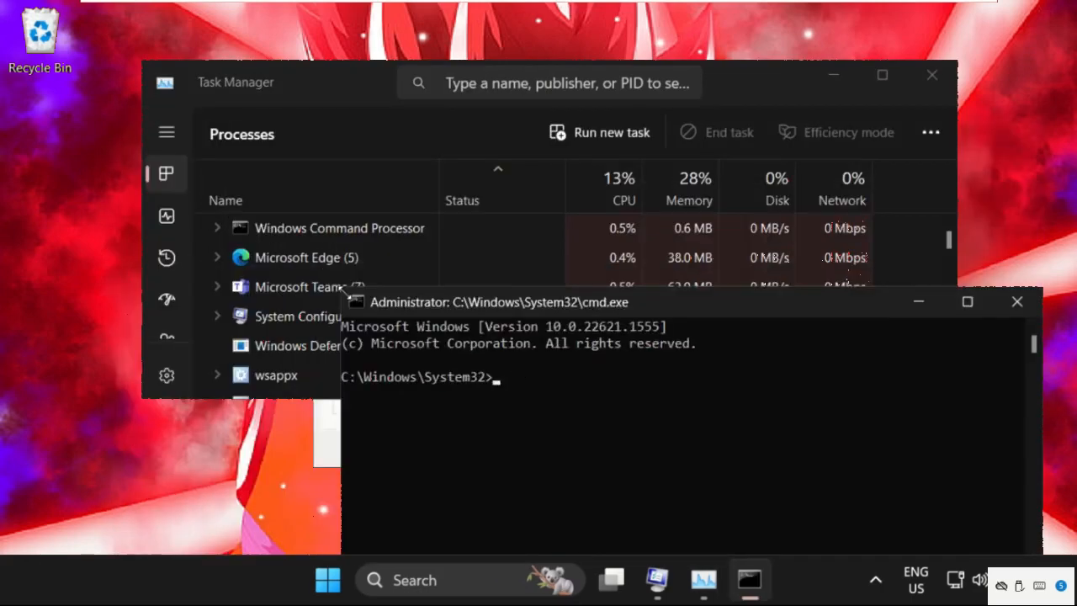
drag(498, 301, 504, 169)
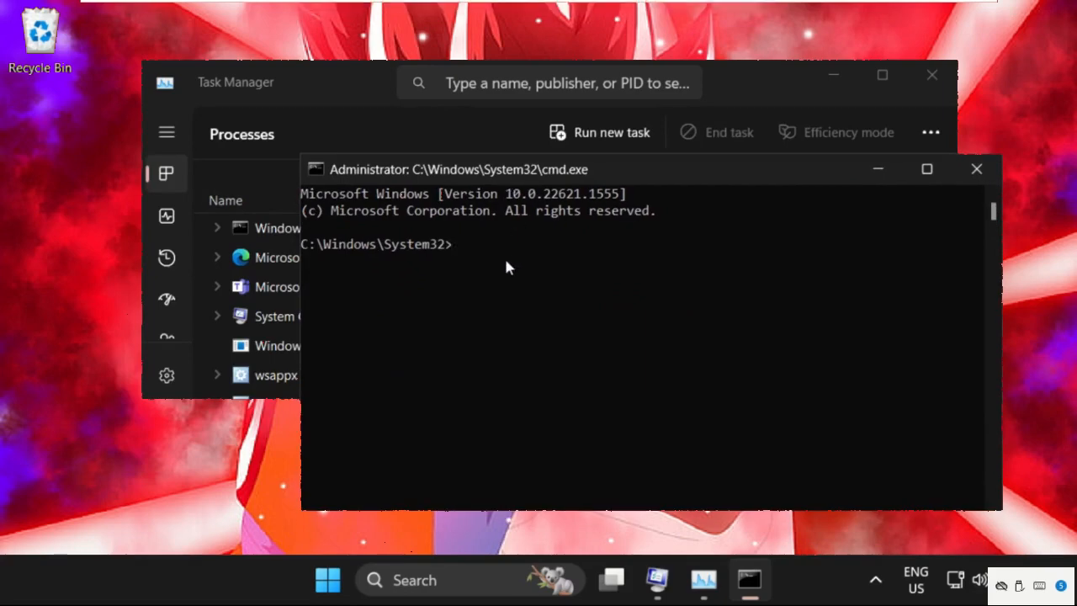
text(gp)
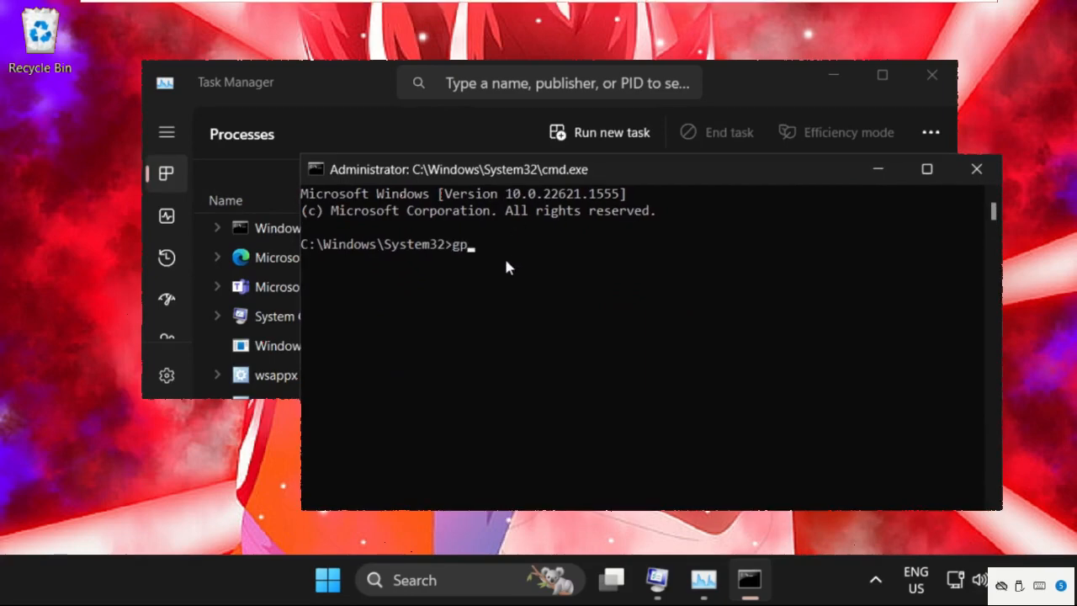
text(upada)
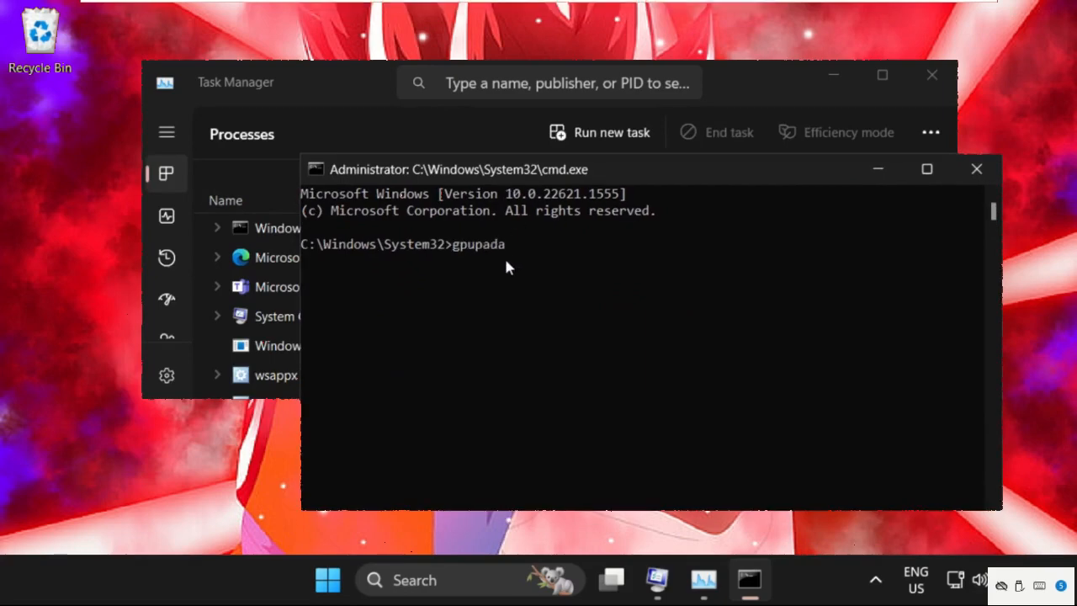
key(Backspace)
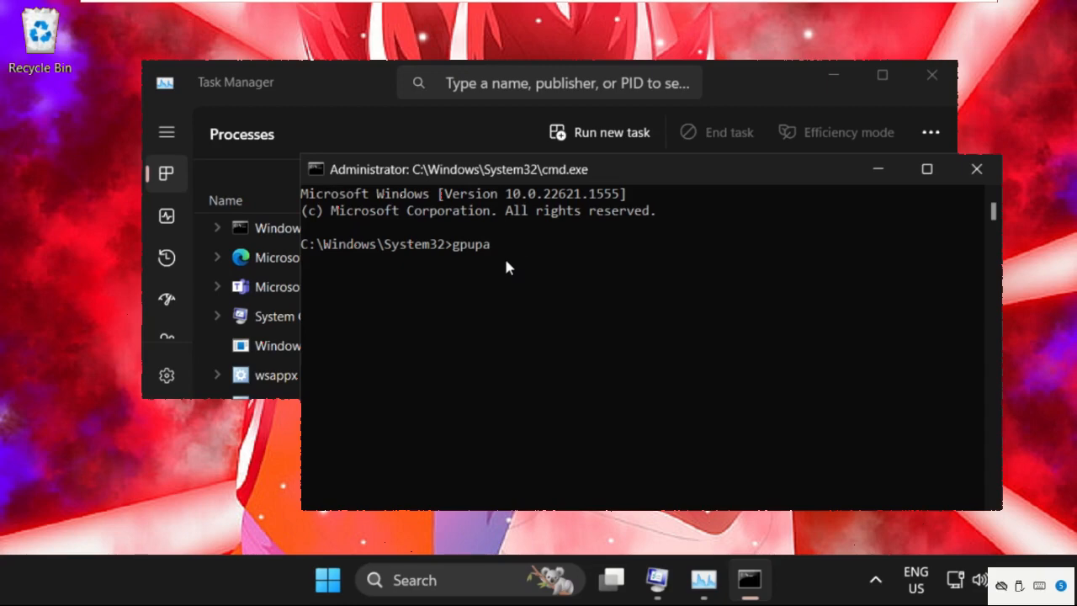
text(da)
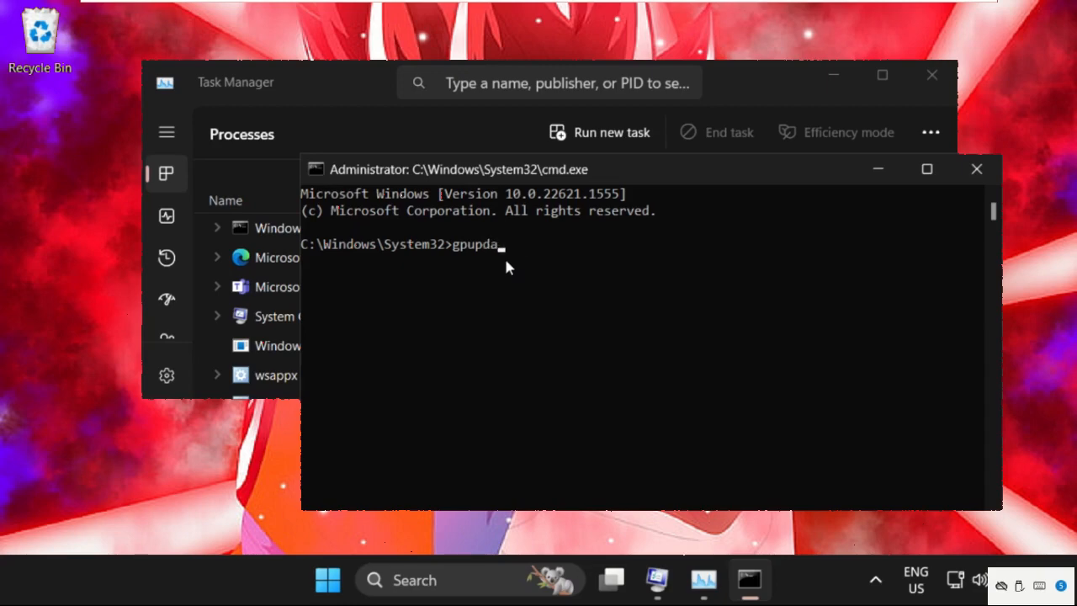
text(te)
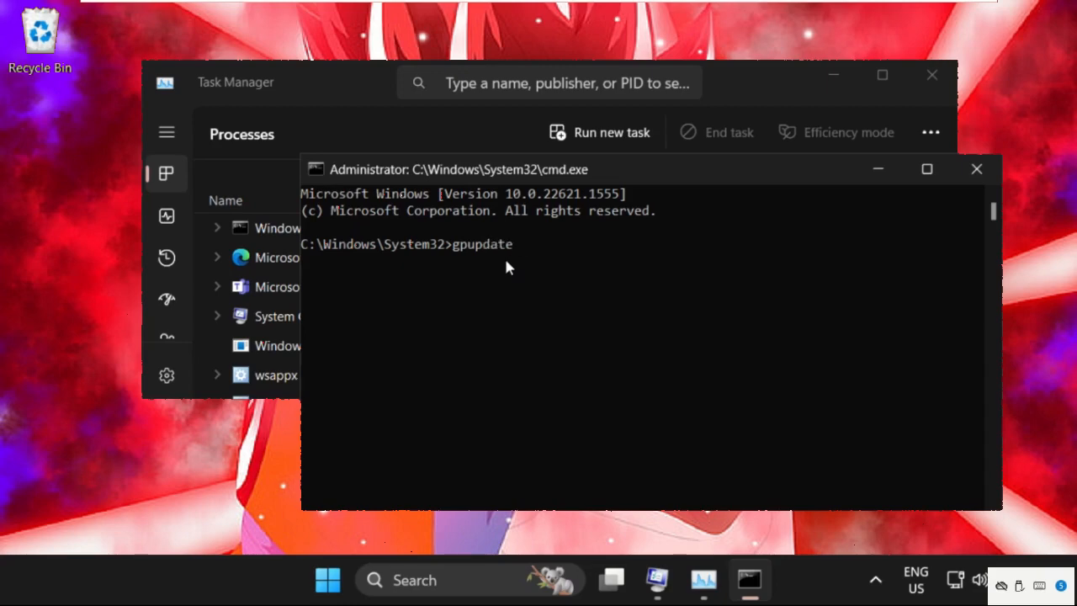
key(Return)
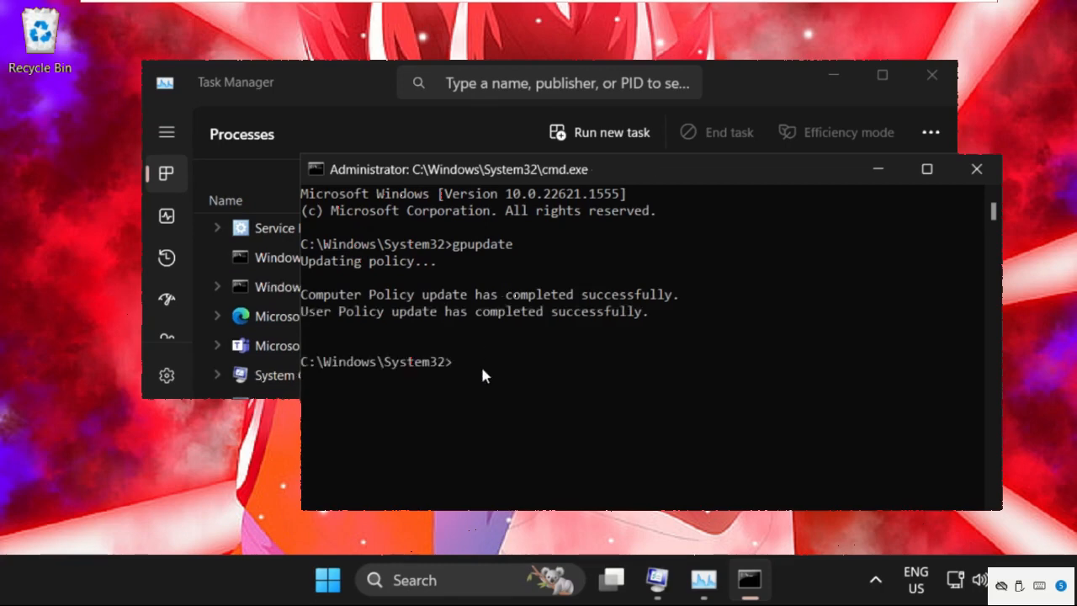
Run chkdsk c: /f, answer Y to schedule the check at restart, then exit the prompt
text(chk)
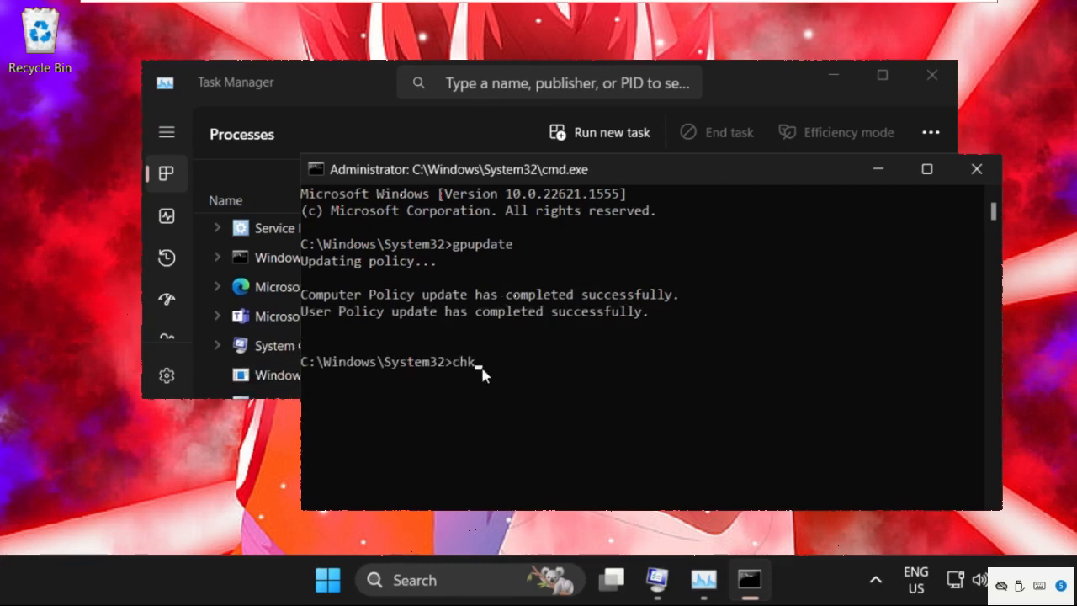
text(dsk)
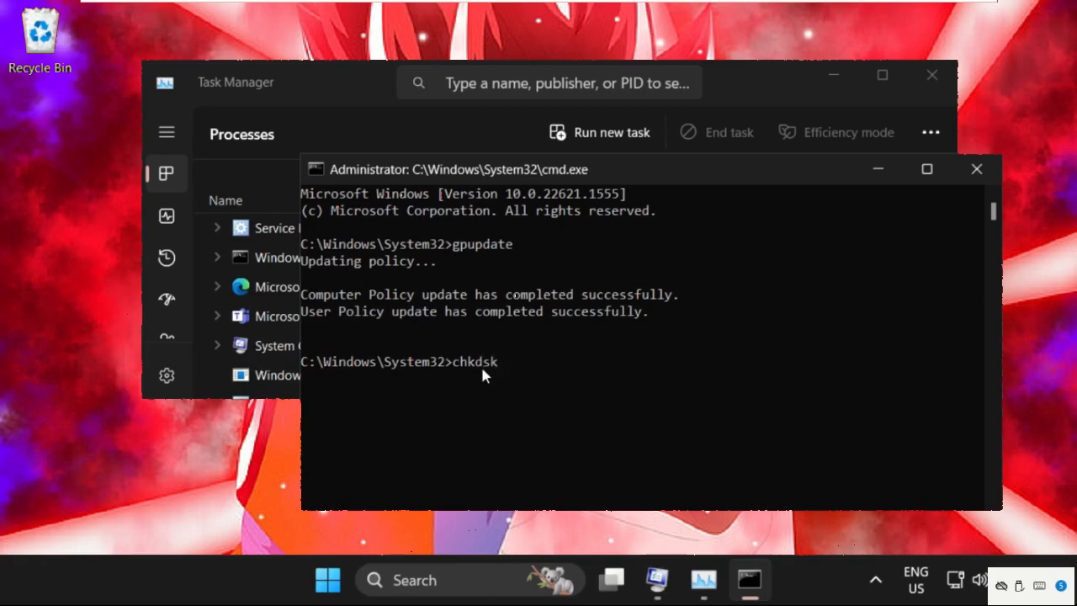
text(c)
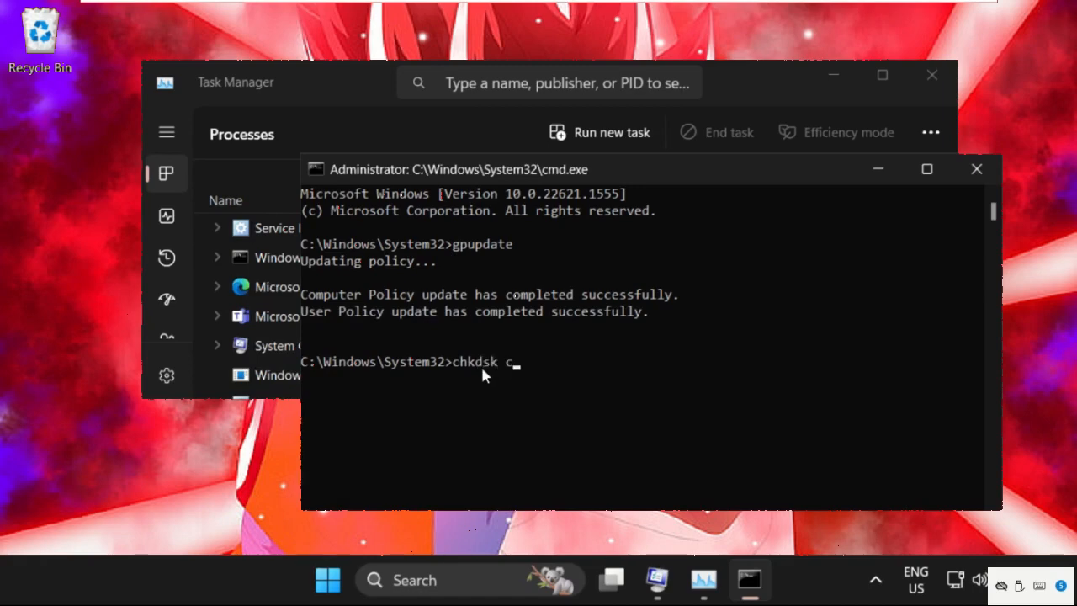
text(:)
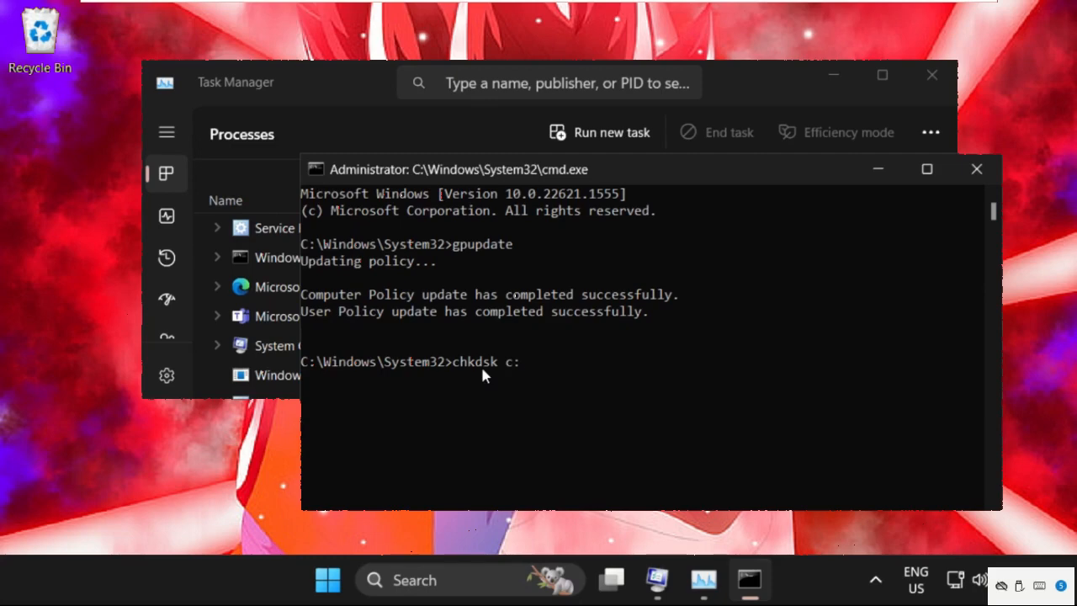
text(/f)
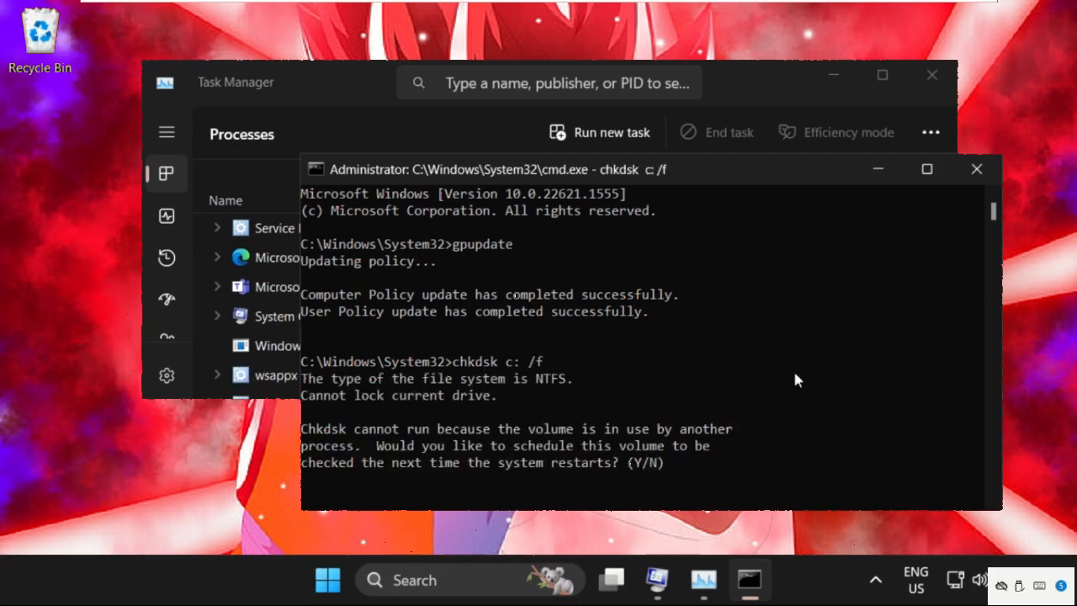
text(y)
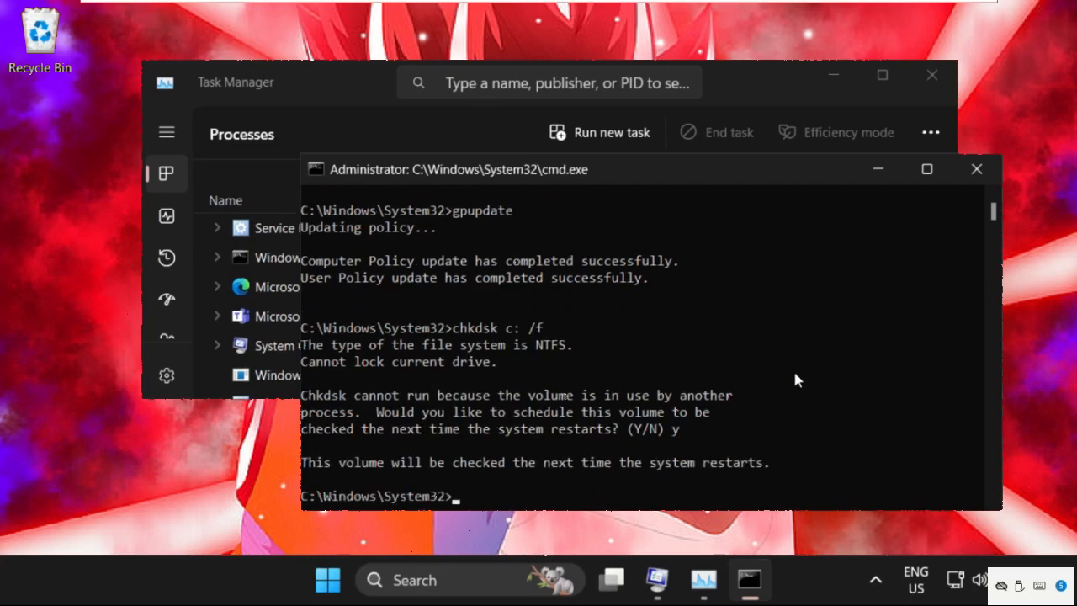
mouse_move(494, 500)
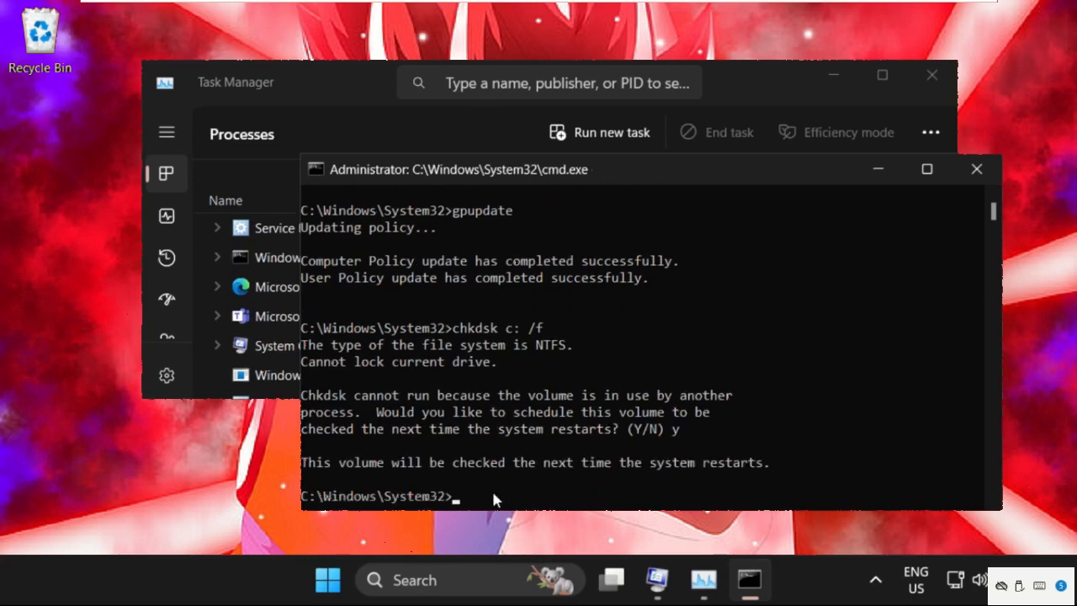
text(exit)
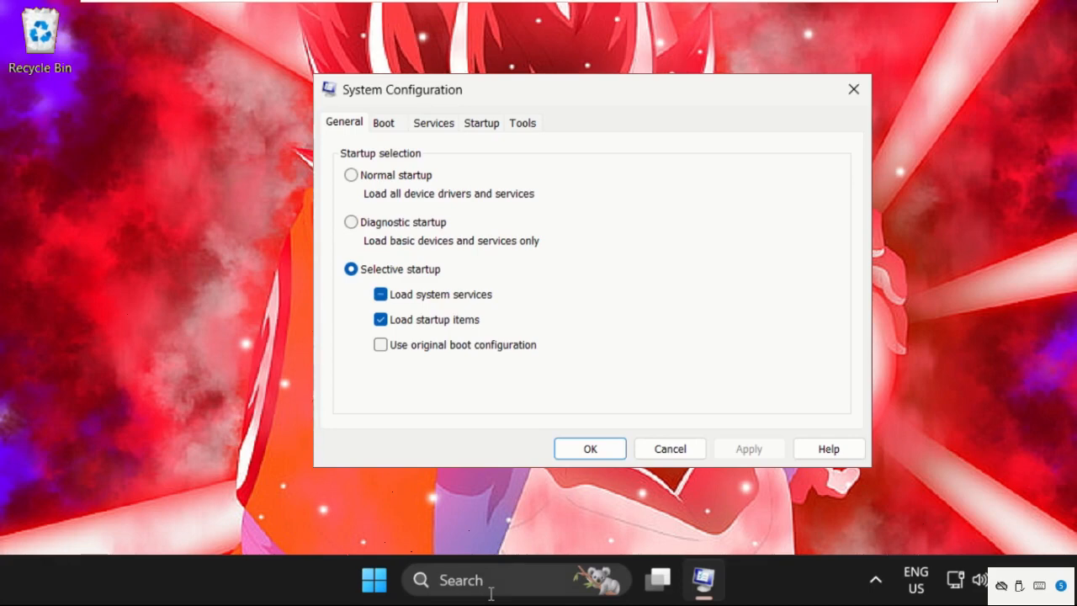
Launch Registry Editor from Windows Search with administrator approval
click(488, 579)
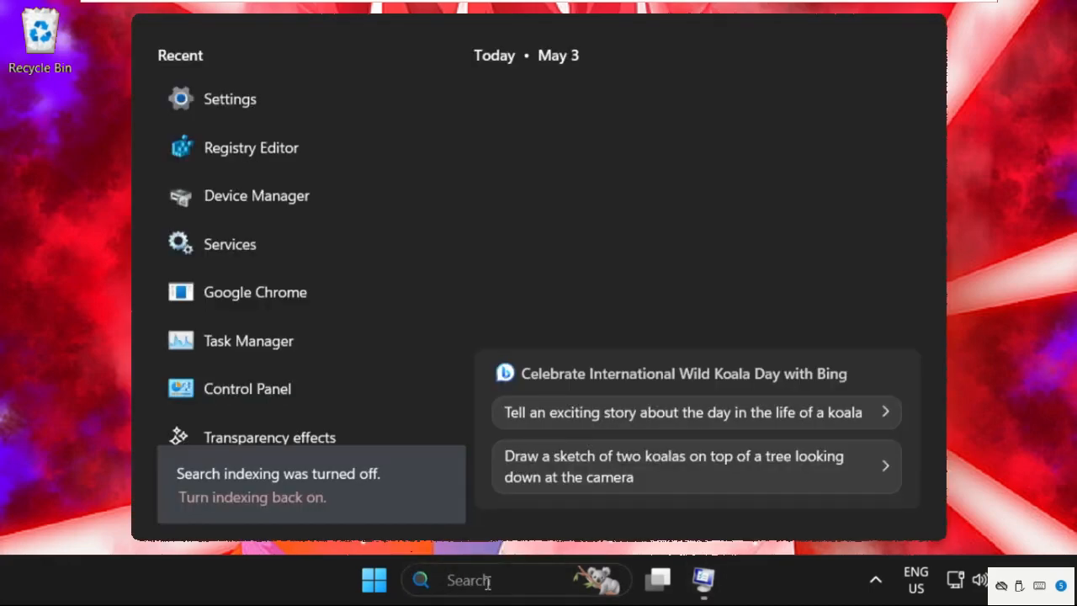
mouse_move(250, 148)
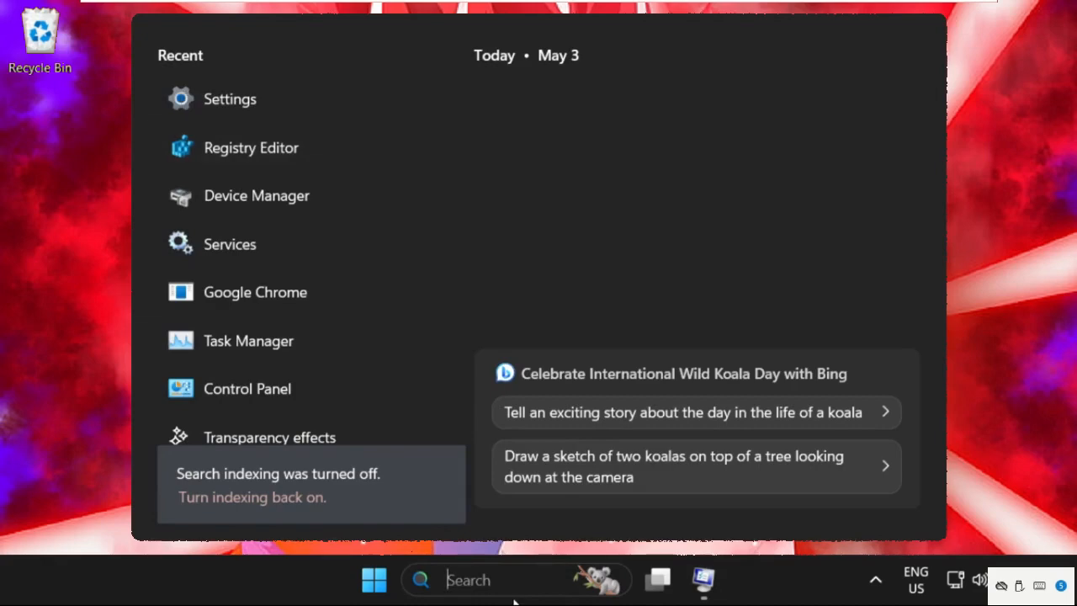
text(registry Editor)
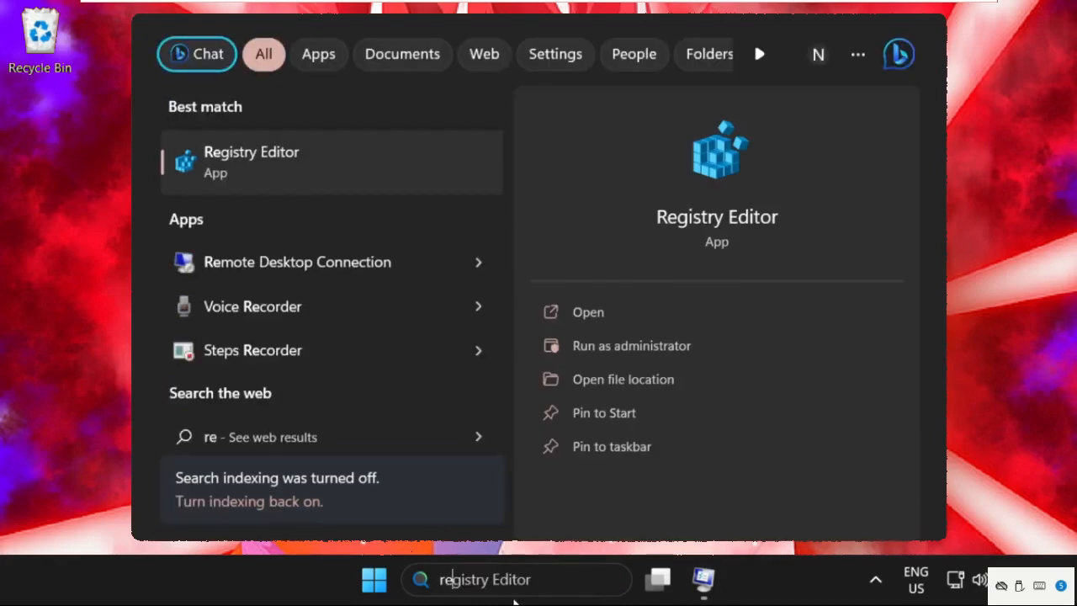
click(631, 345)
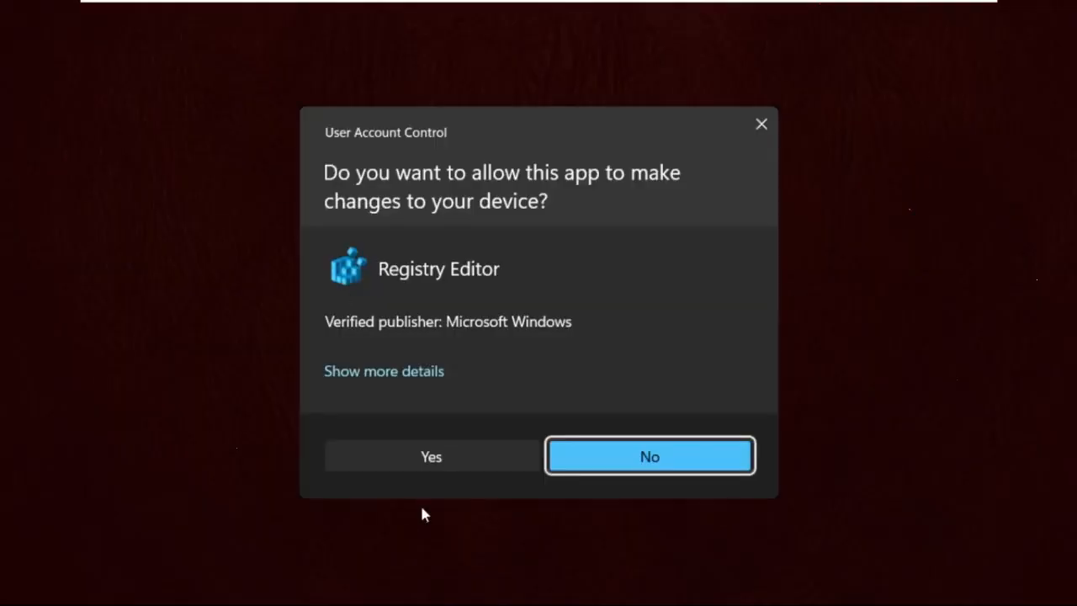
click(430, 456)
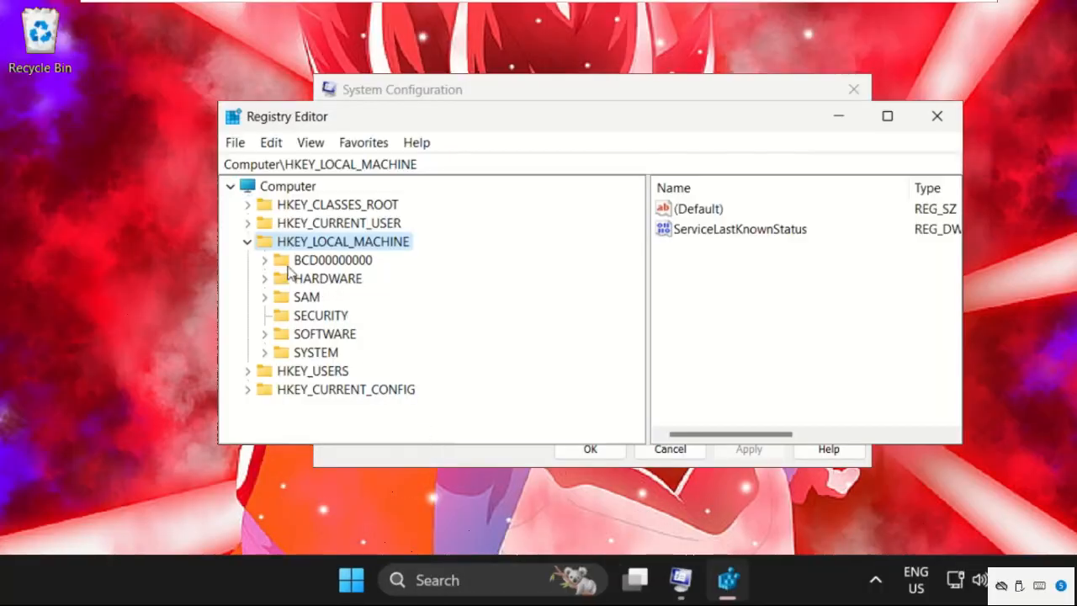
mouse_move(260, 254)
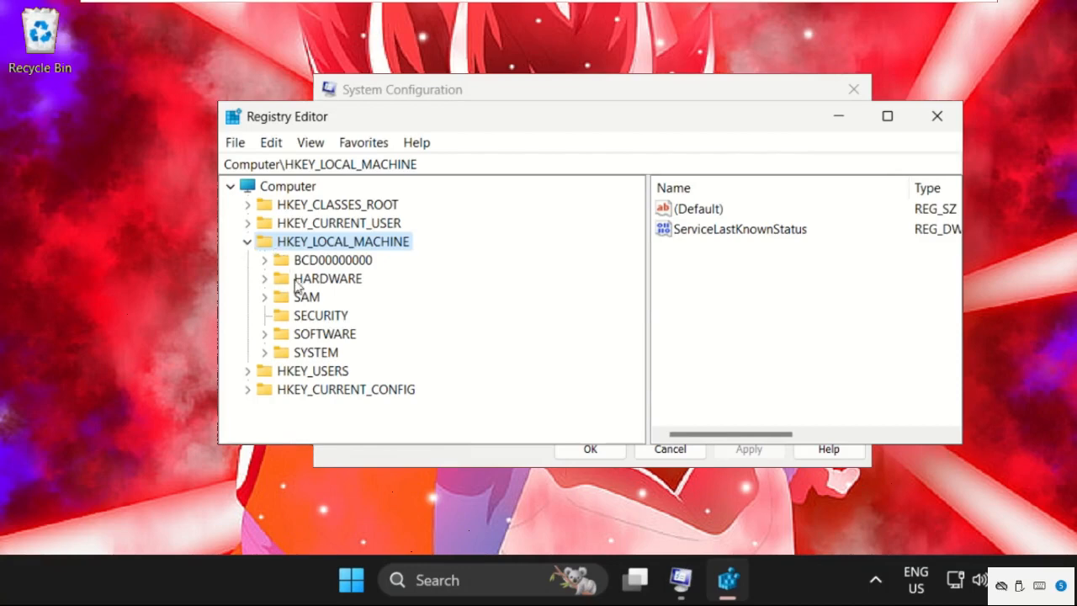
Navigate to HKLM\SYSTEM\ControlSet001\Services\Ndu and select its Start value
click(264, 352)
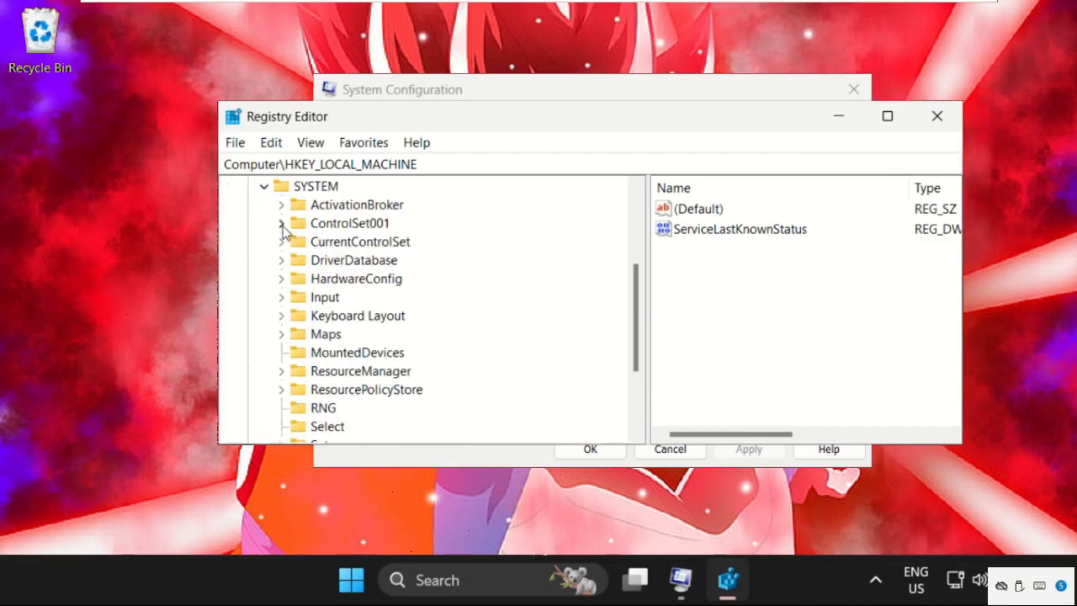
click(281, 222)
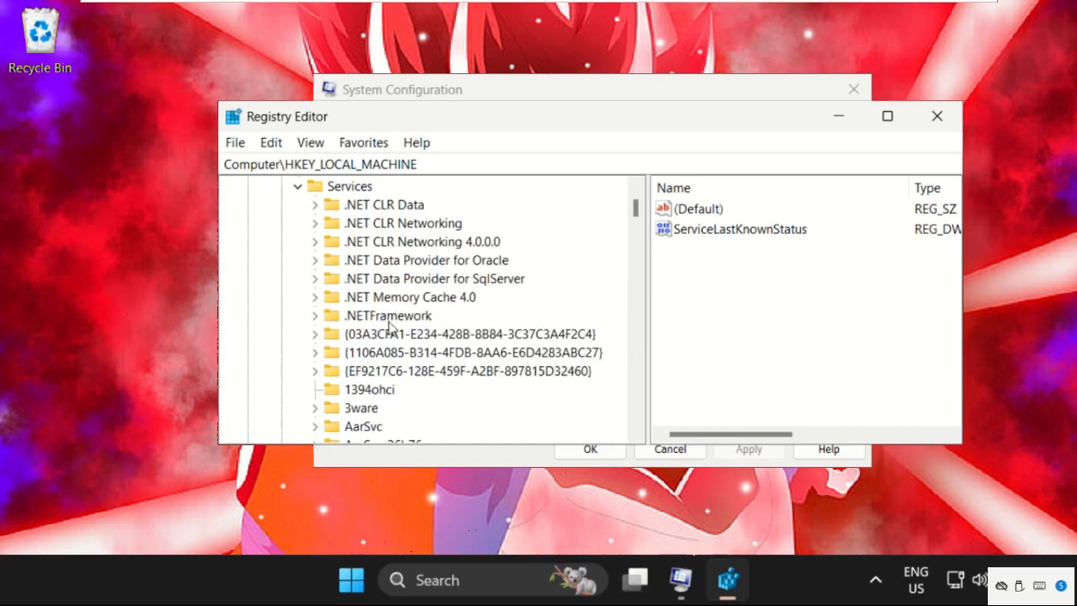
click(379, 424)
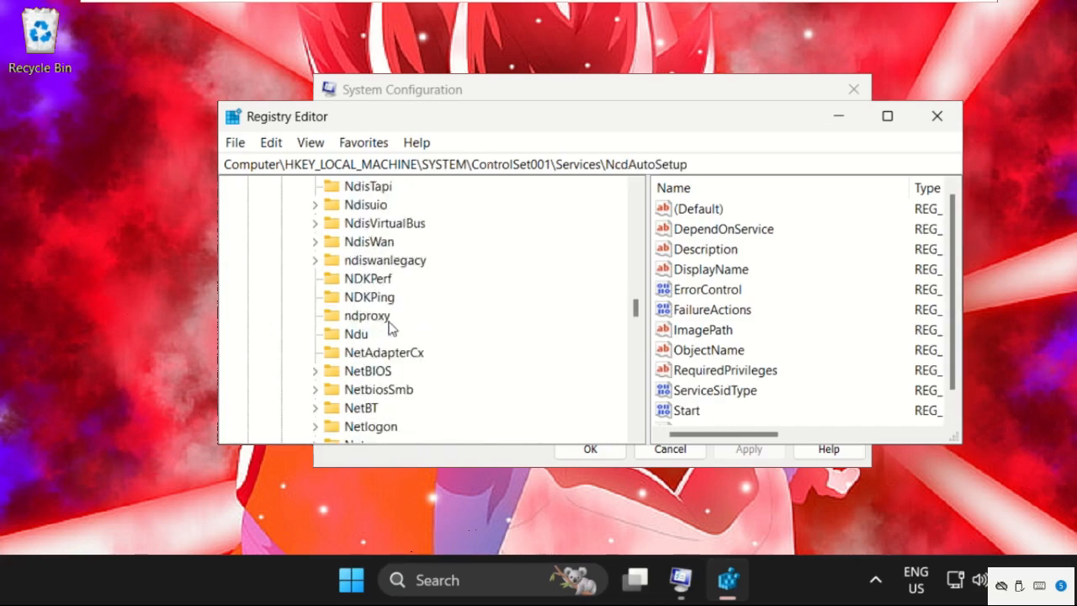
scroll(down, 3)
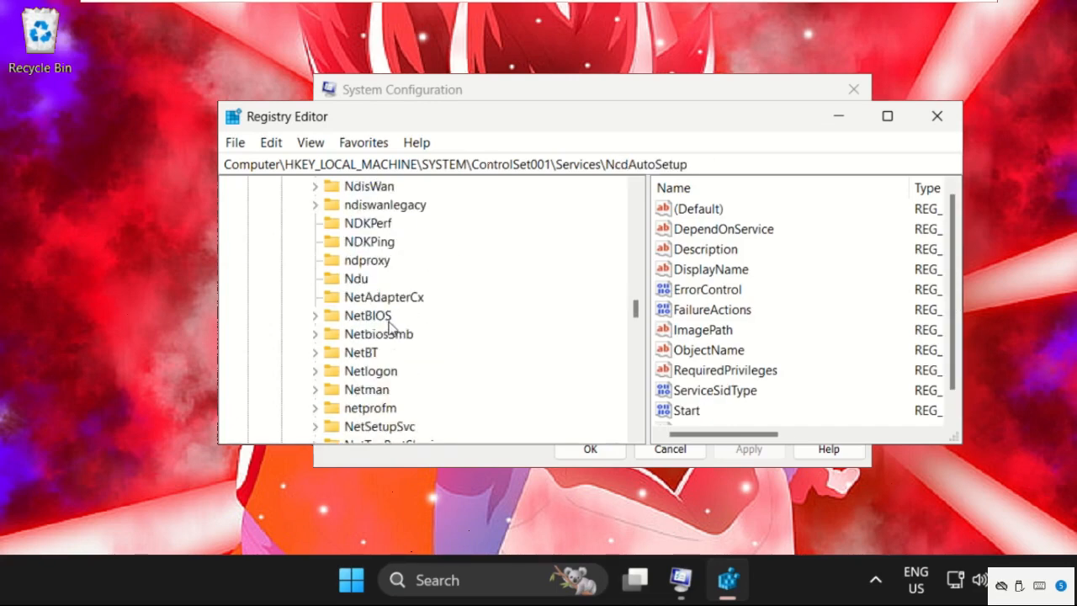
click(357, 278)
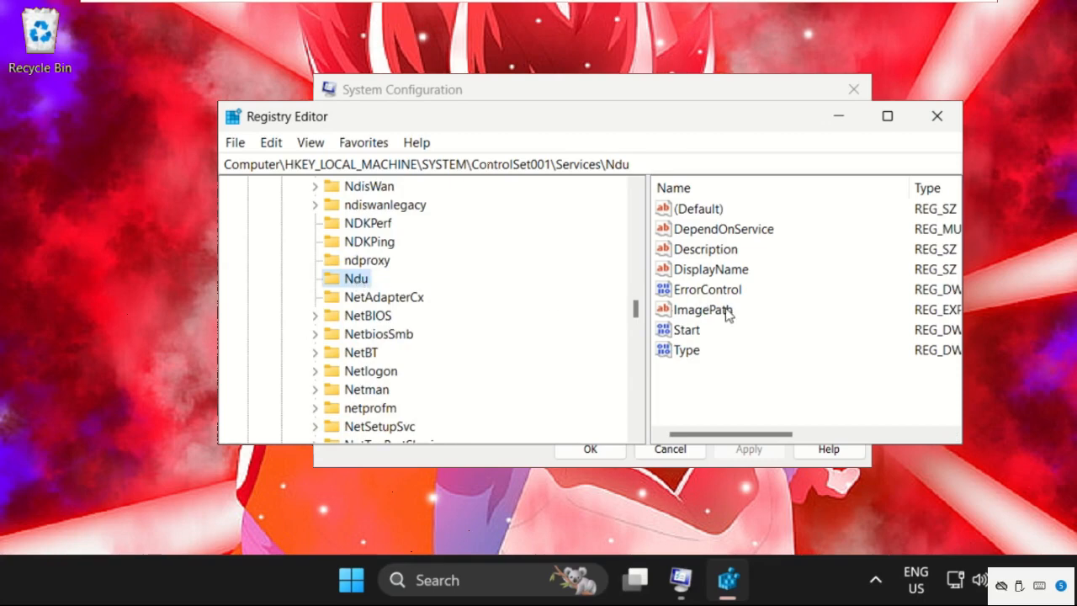
click(687, 328)
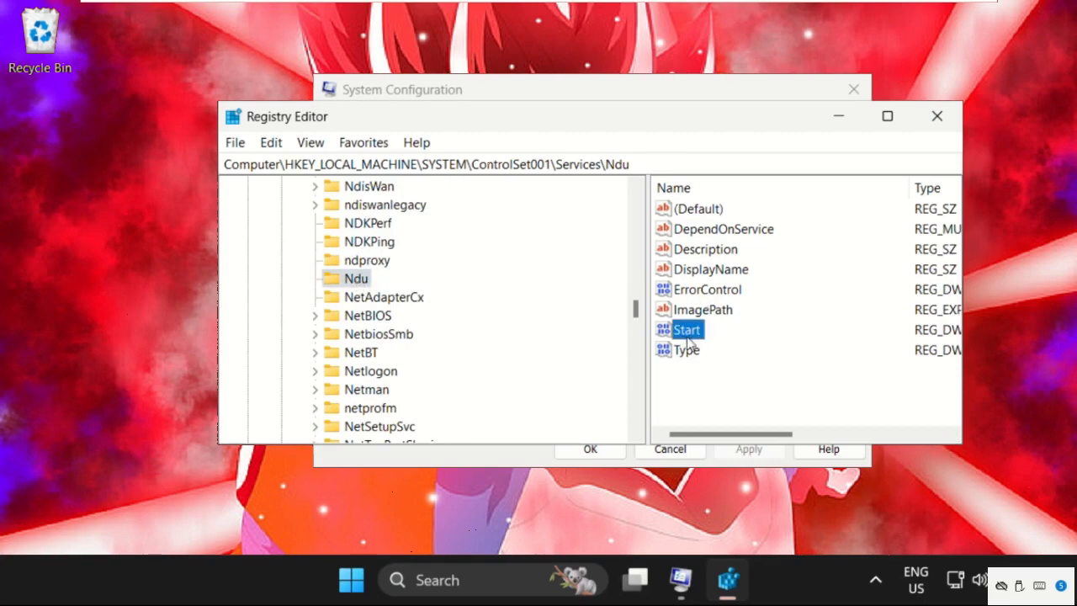
Set the Ndu Start DWORD's value data to 4
double_click(686, 328)
text(4)
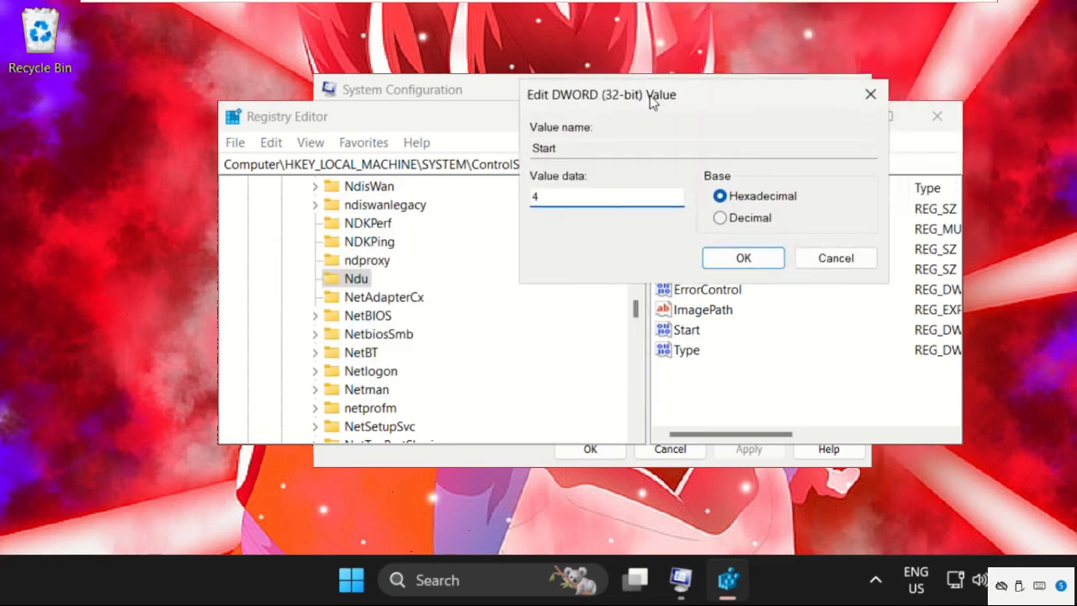
click(744, 257)
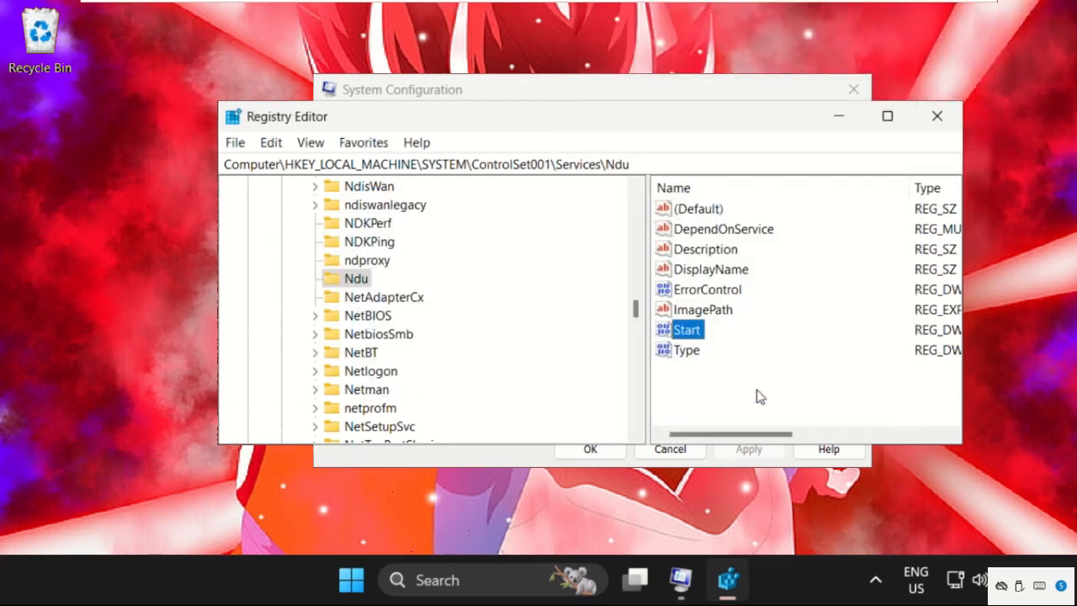
Navigate to CurrentControlSet\Control\Session Manager\Memory Management
scroll(up, 3)
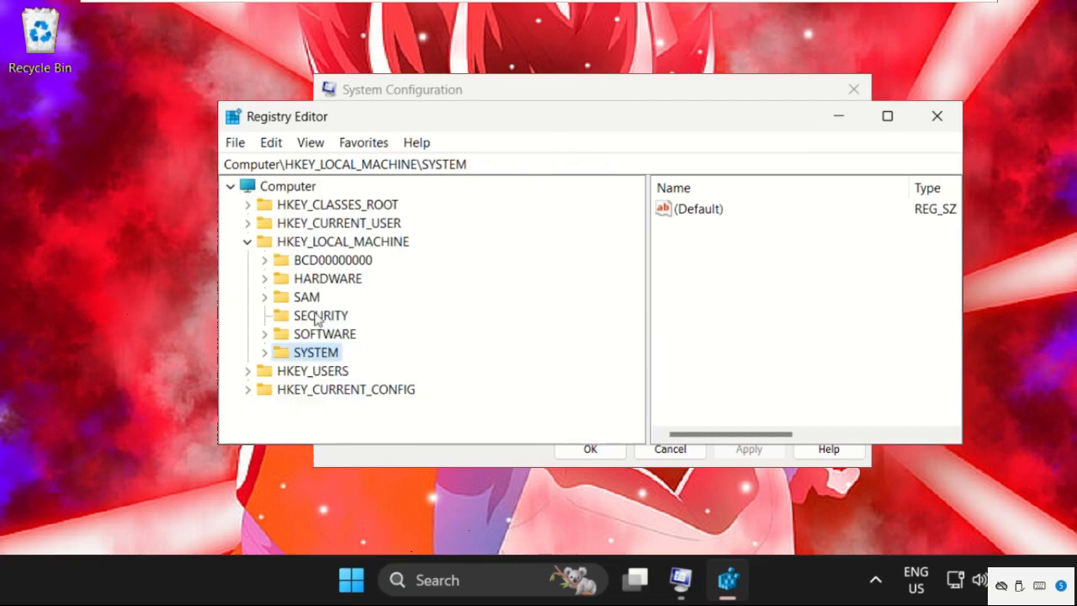
mouse_move(337, 249)
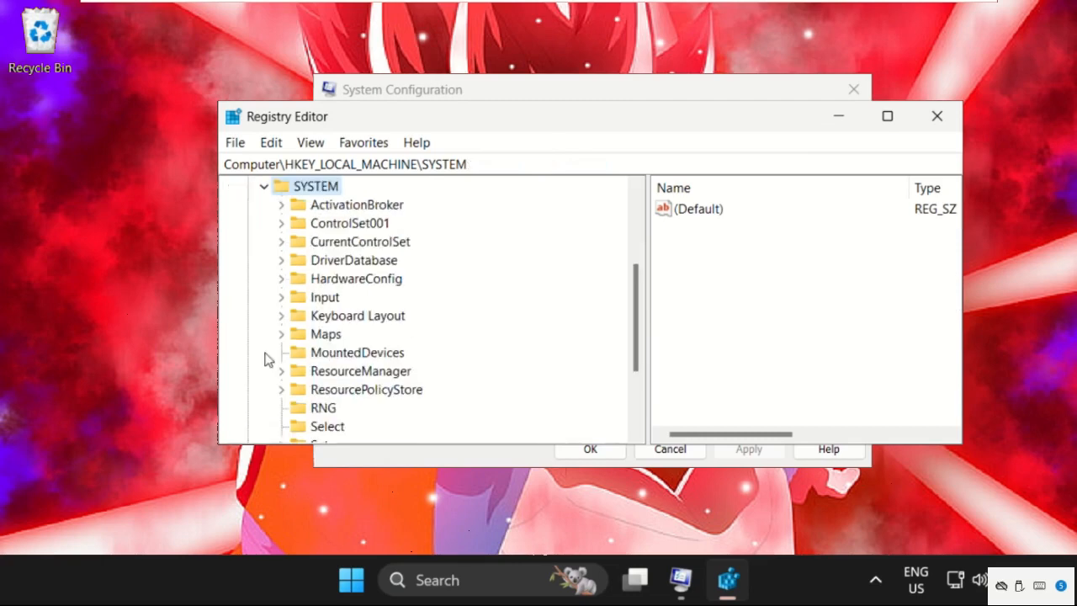
mouse_move(351, 259)
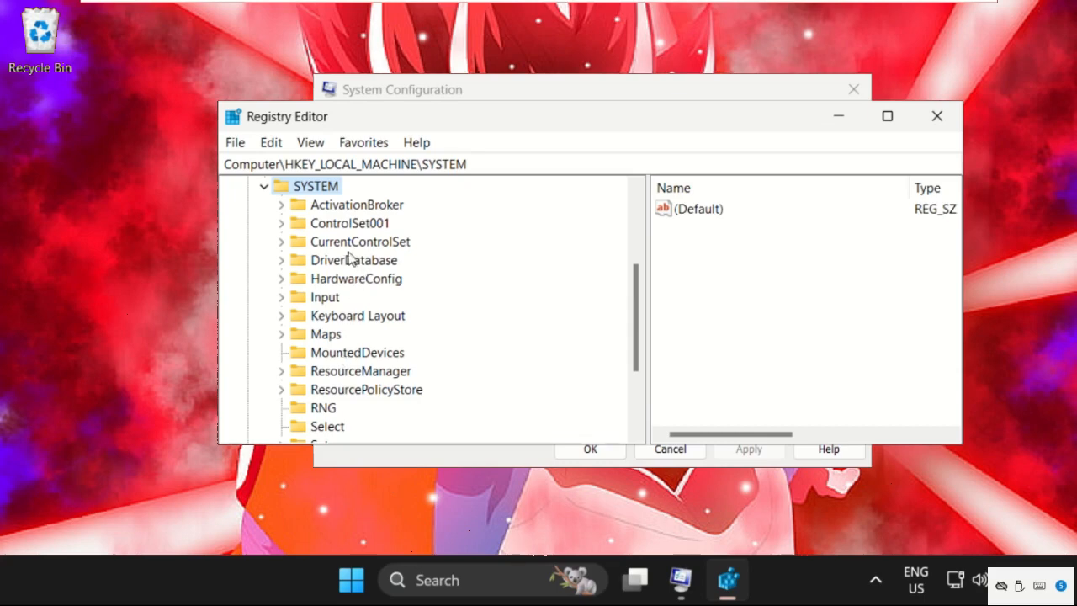
click(281, 243)
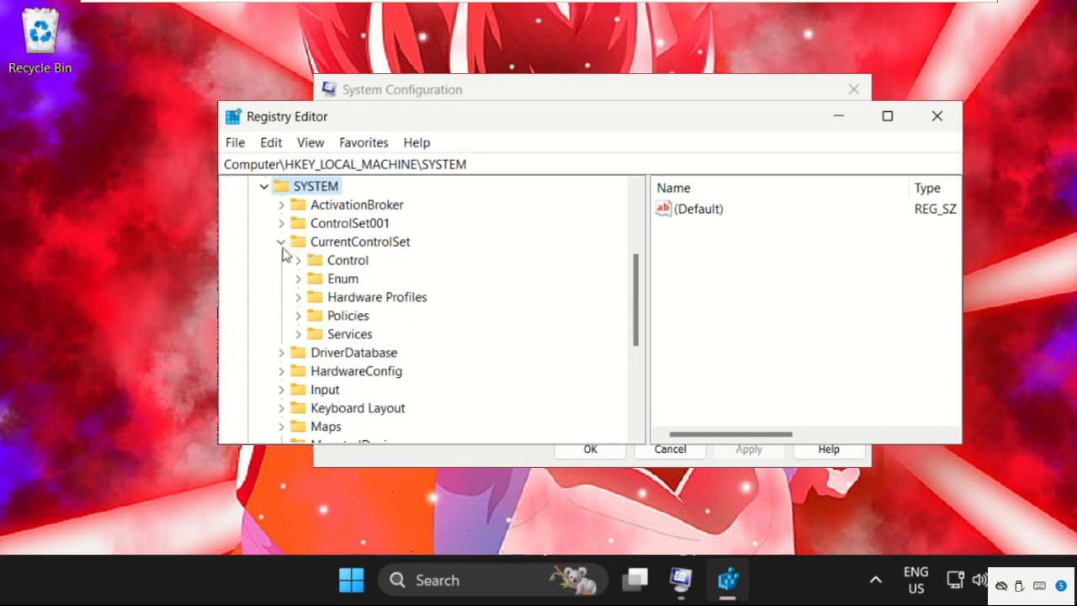
mouse_move(299, 279)
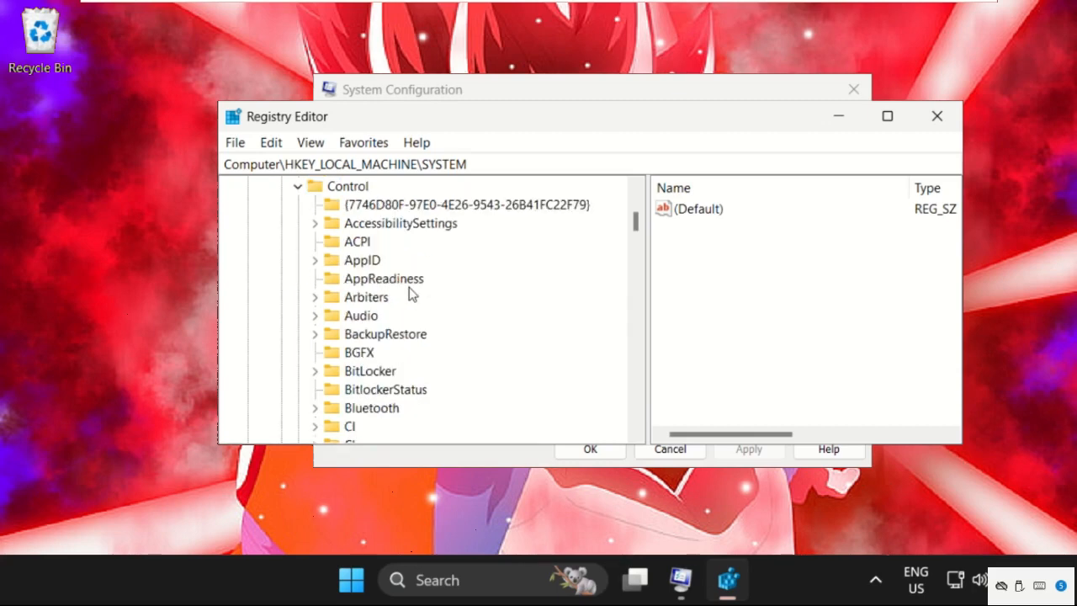
click(384, 333)
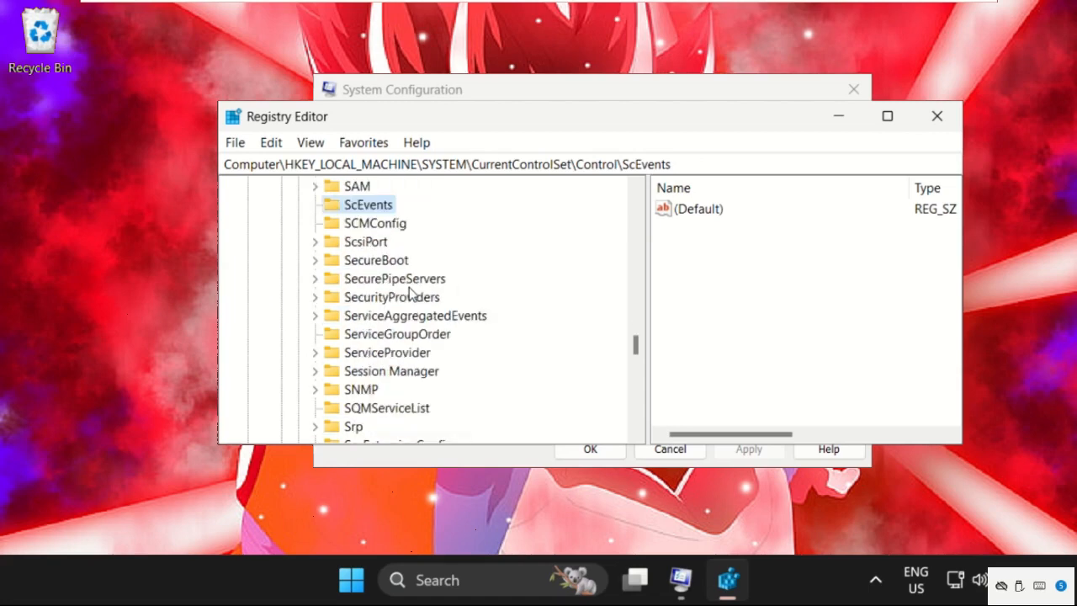
click(390, 370)
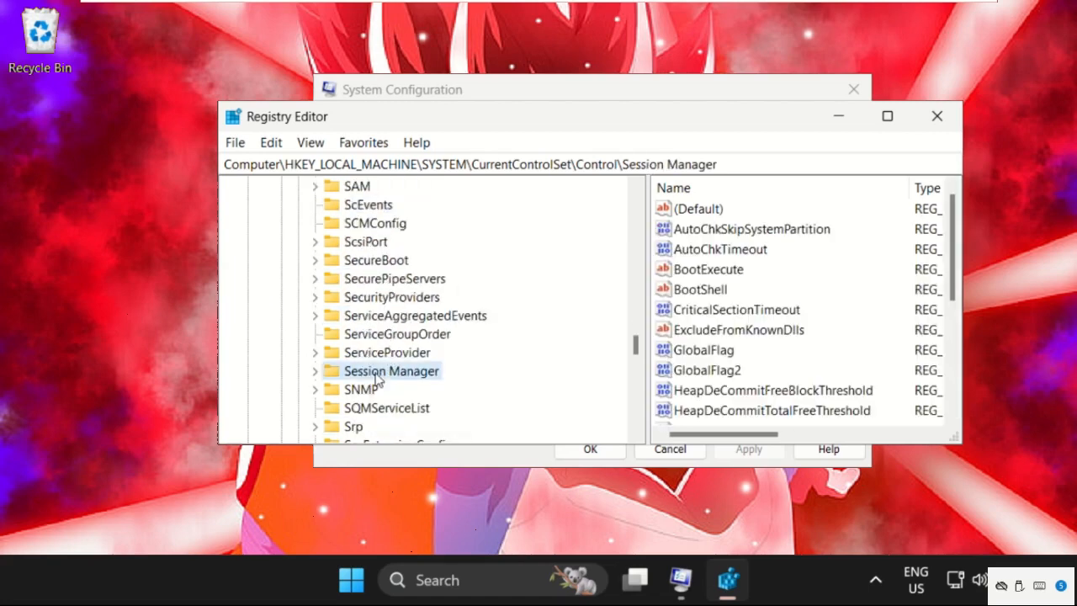
mouse_move(340, 380)
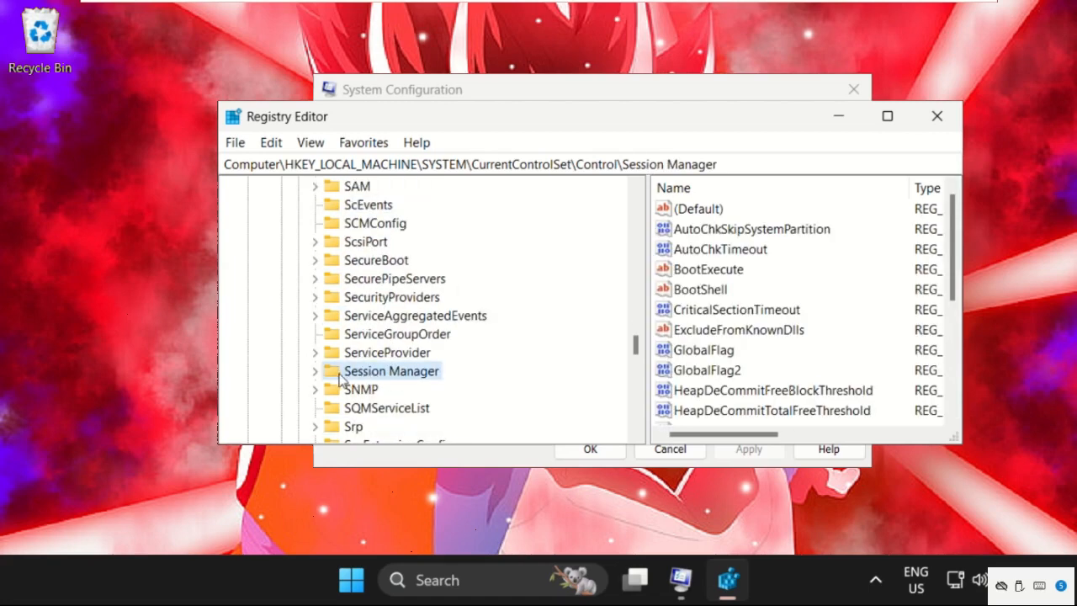
click(313, 371)
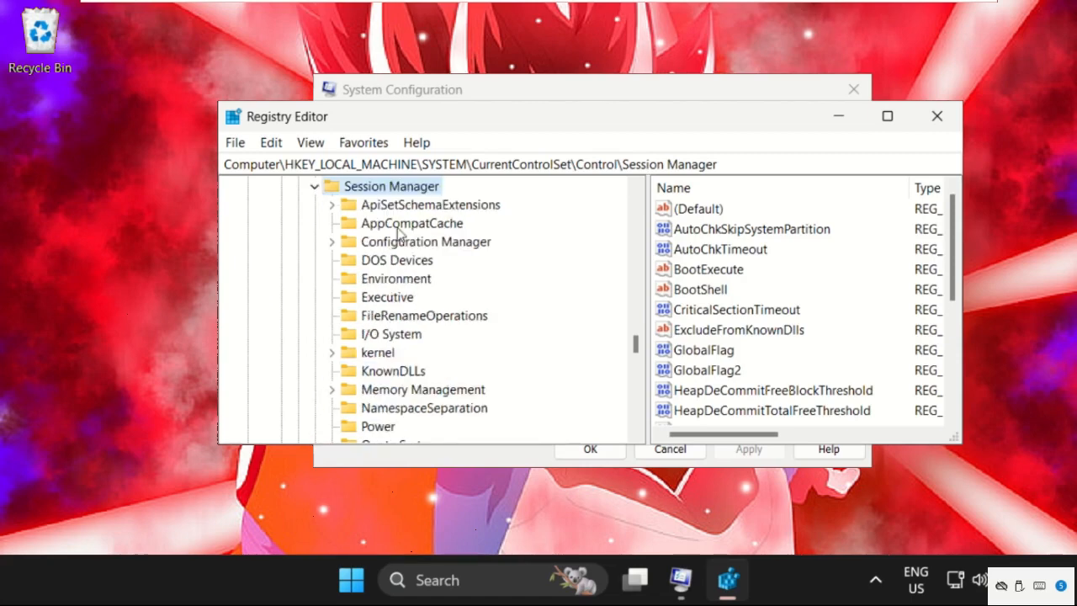
mouse_move(401, 394)
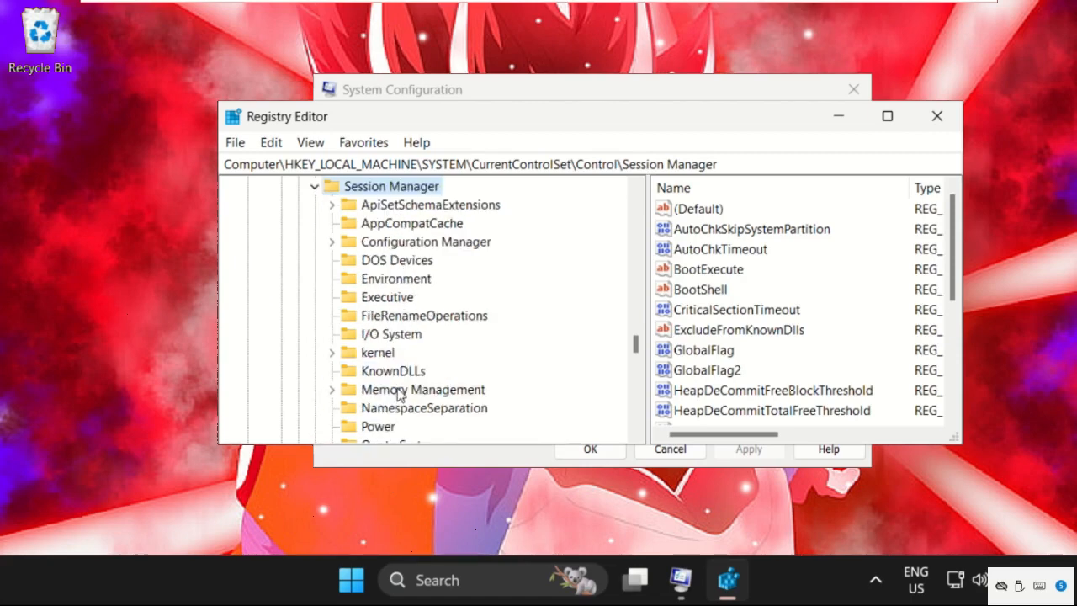
click(333, 388)
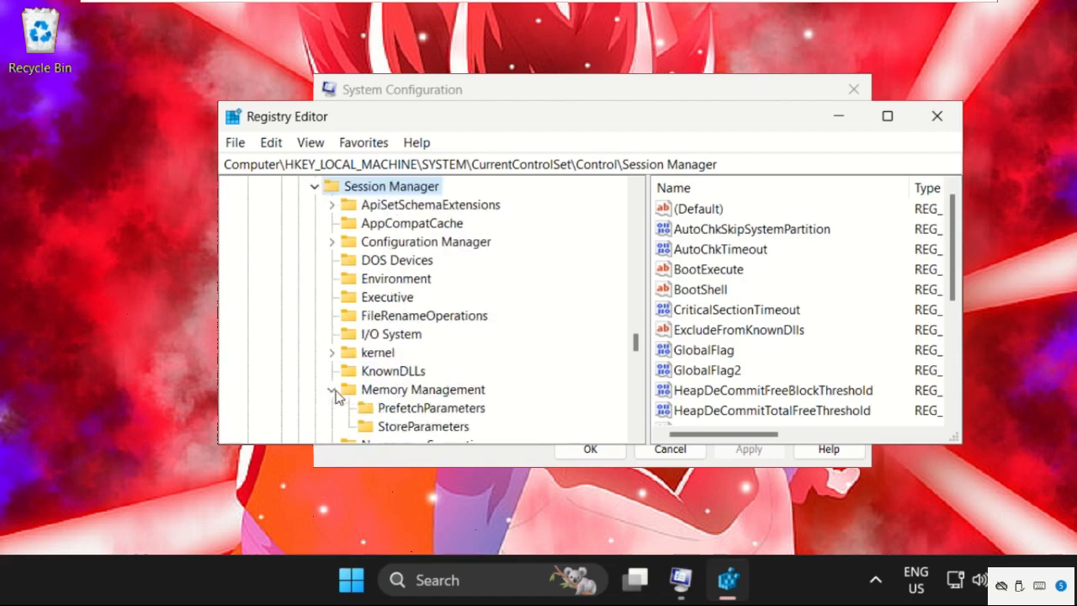
scroll(down, 3)
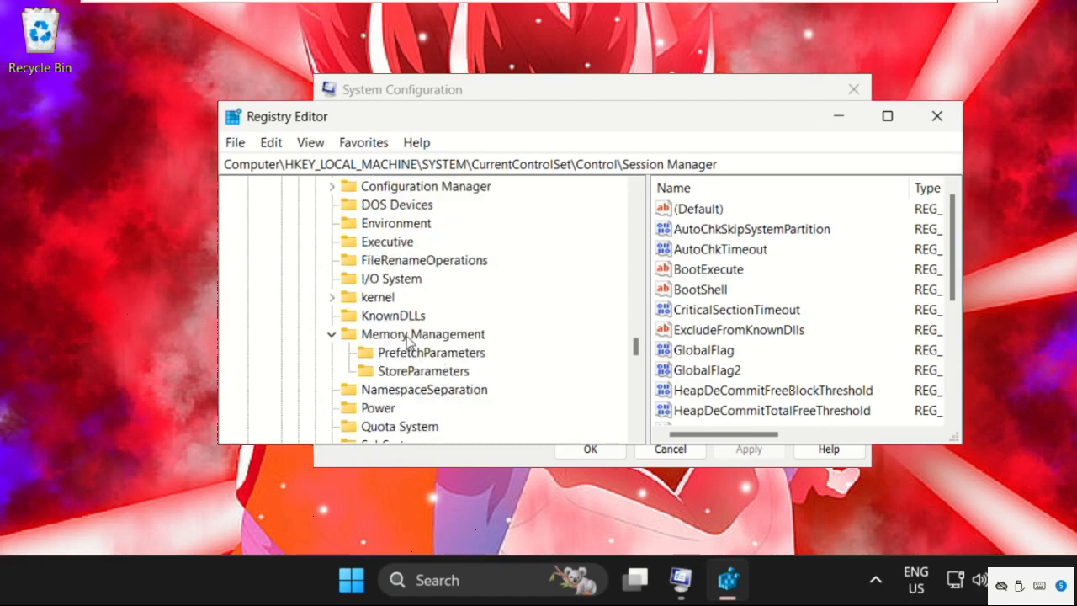
click(423, 333)
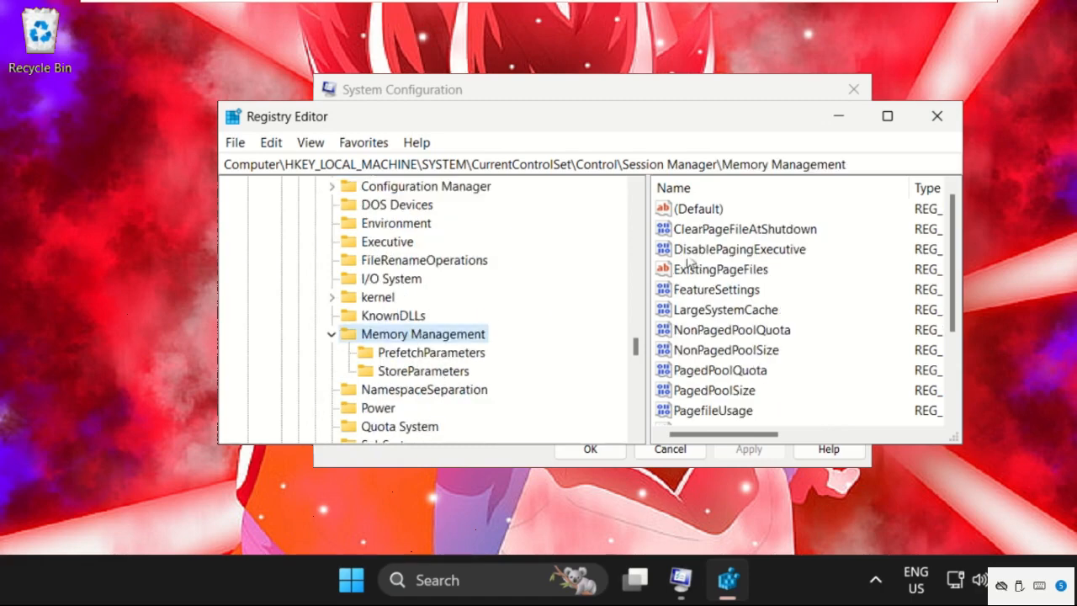
mouse_move(715, 239)
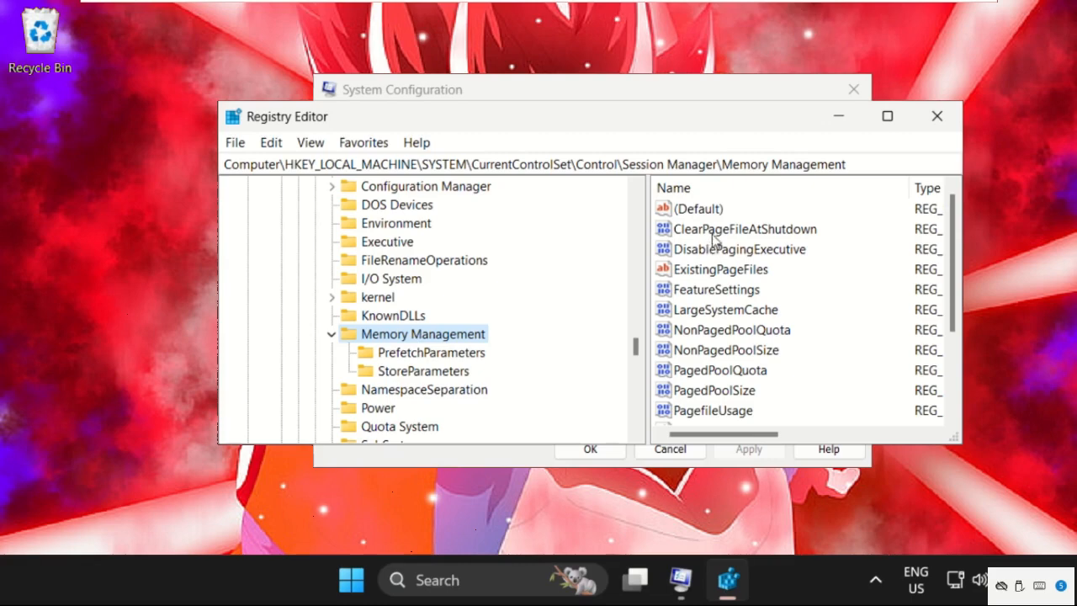
Set ClearPageFileAtShutdown to 1
click(744, 229)
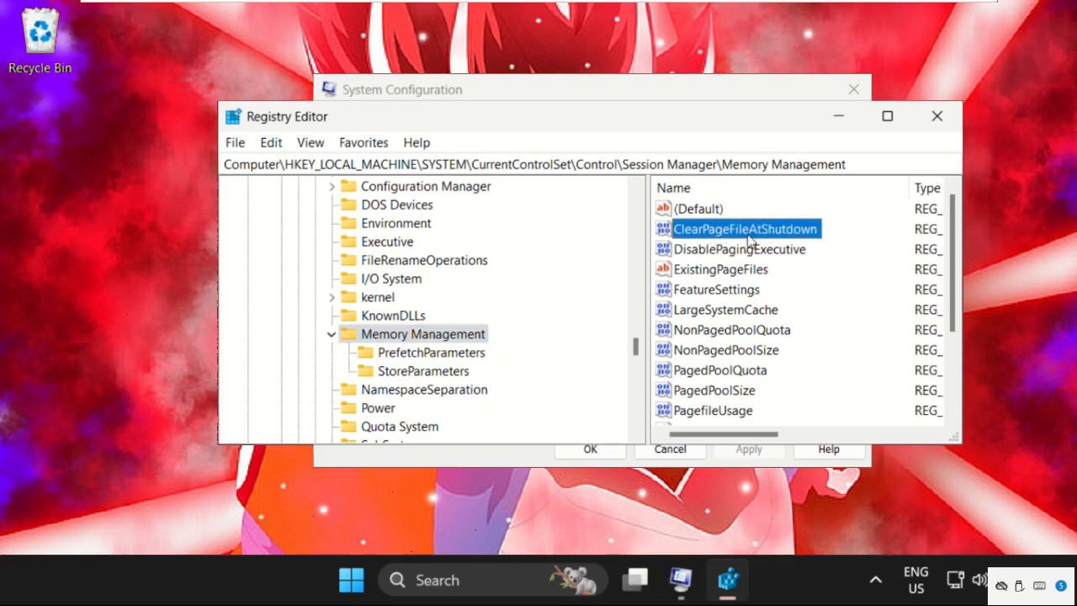
double_click(745, 229)
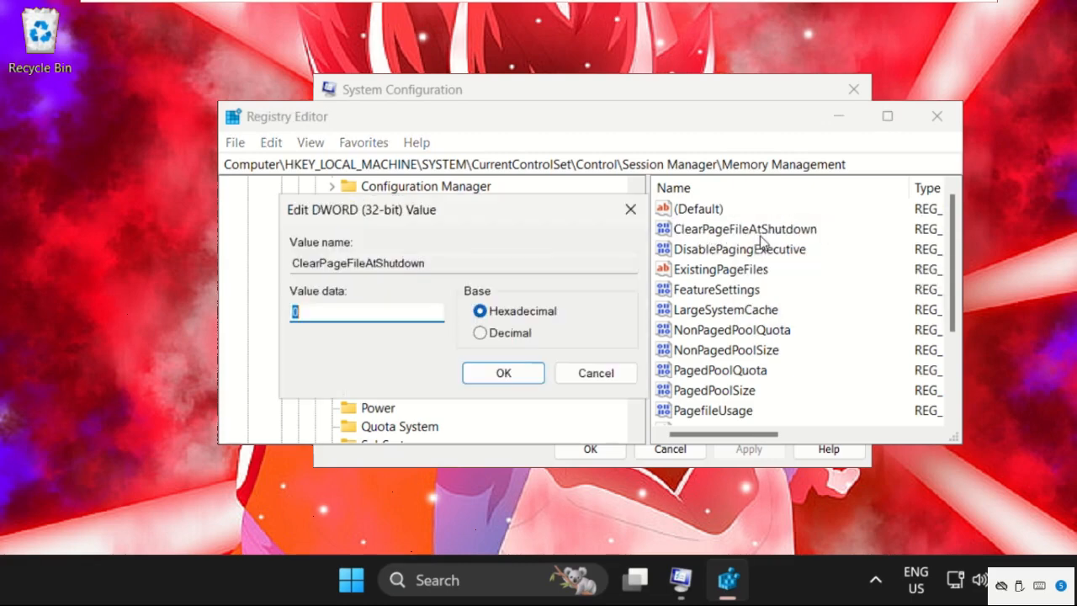
text(1)
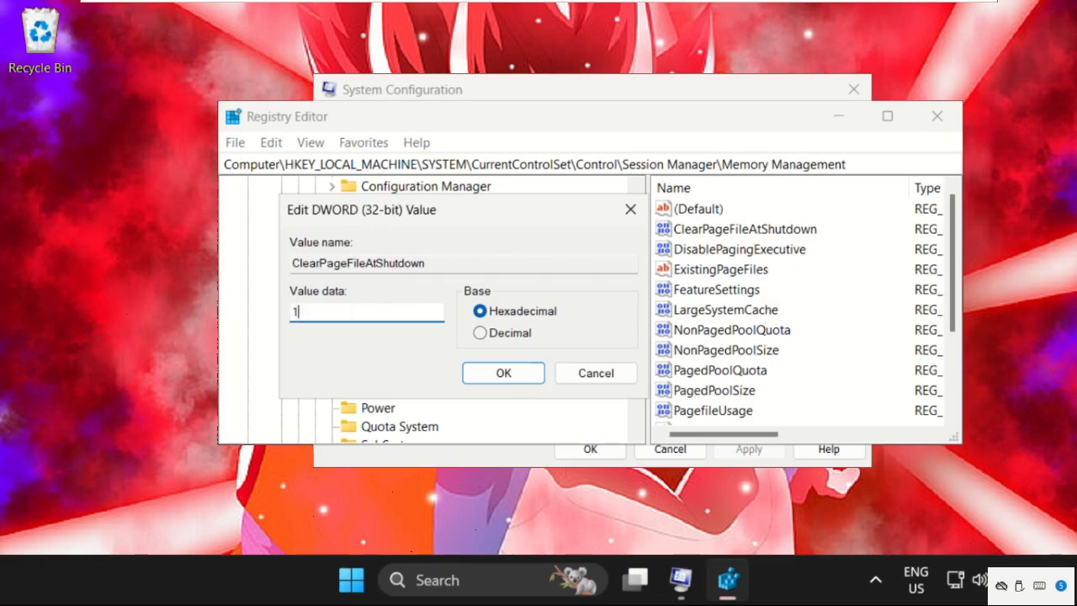
click(501, 374)
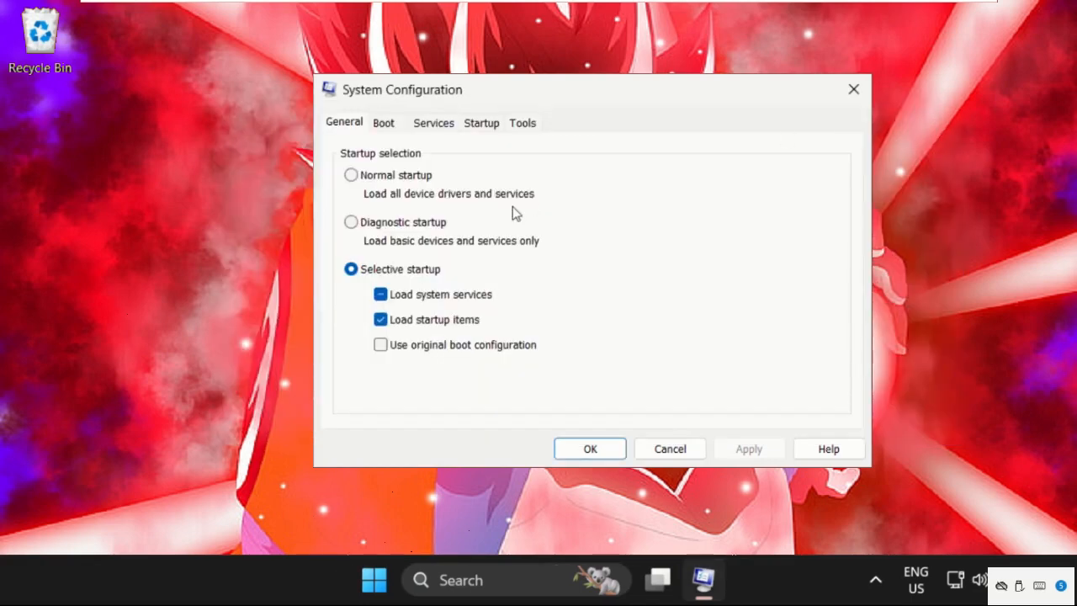
mouse_move(428, 158)
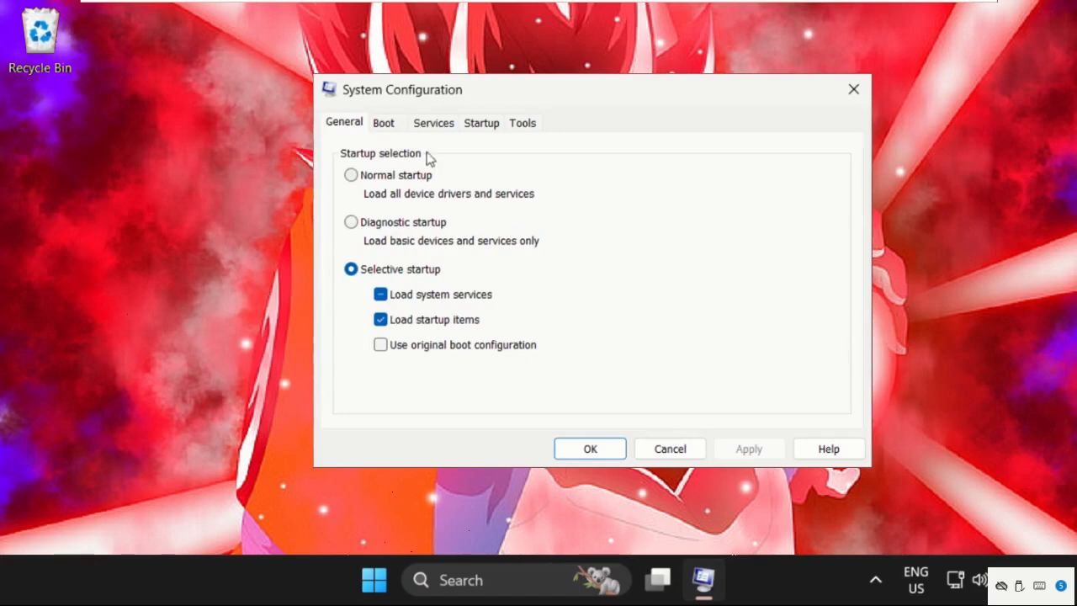
Hide all Microsoft services in the Services list and disable the remaining ones
click(433, 123)
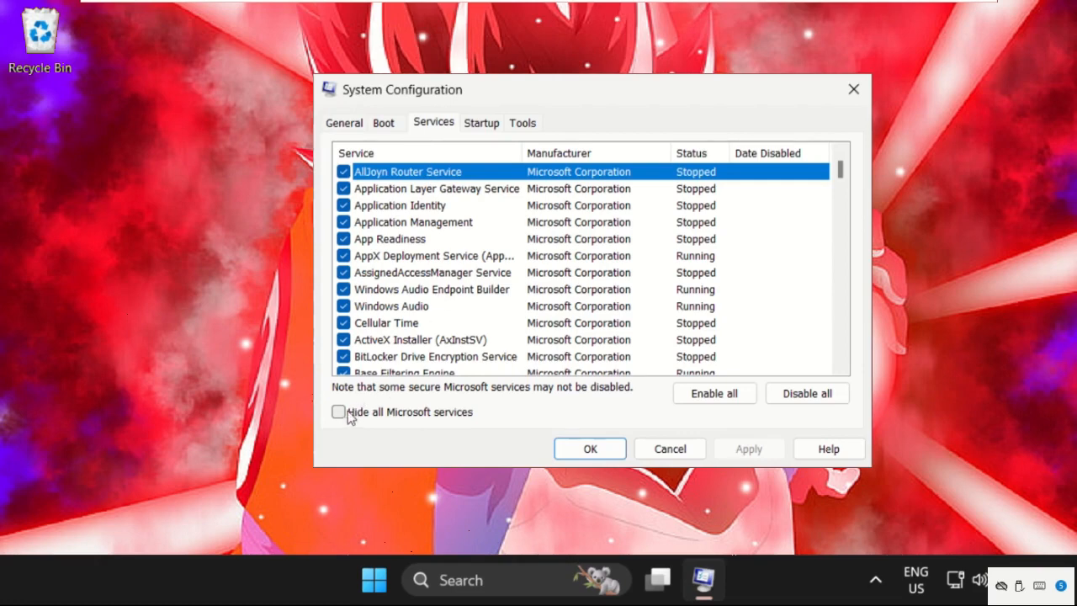
click(338, 410)
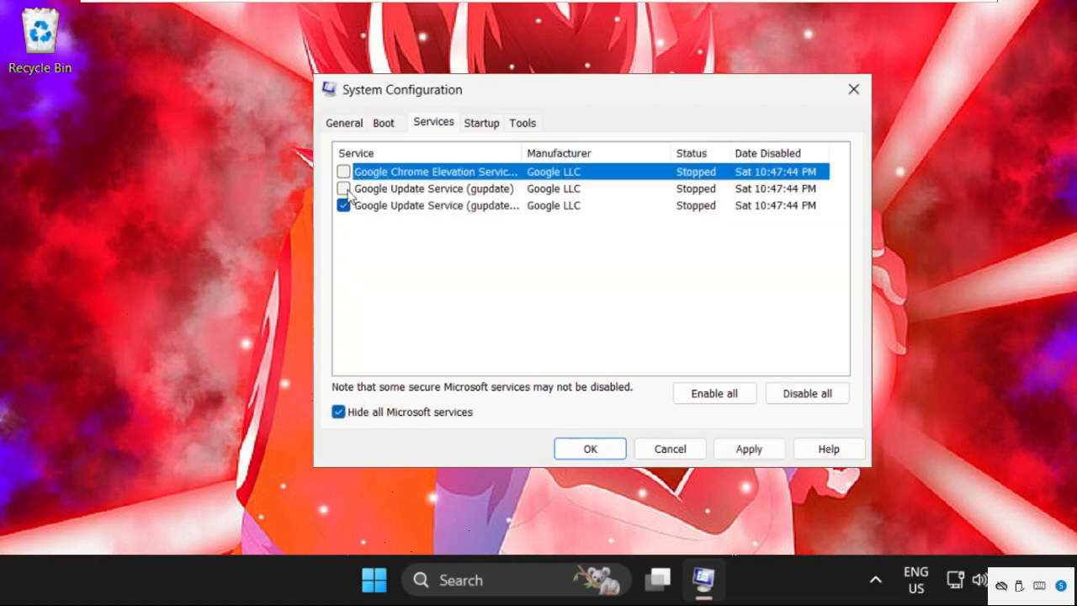
click(714, 394)
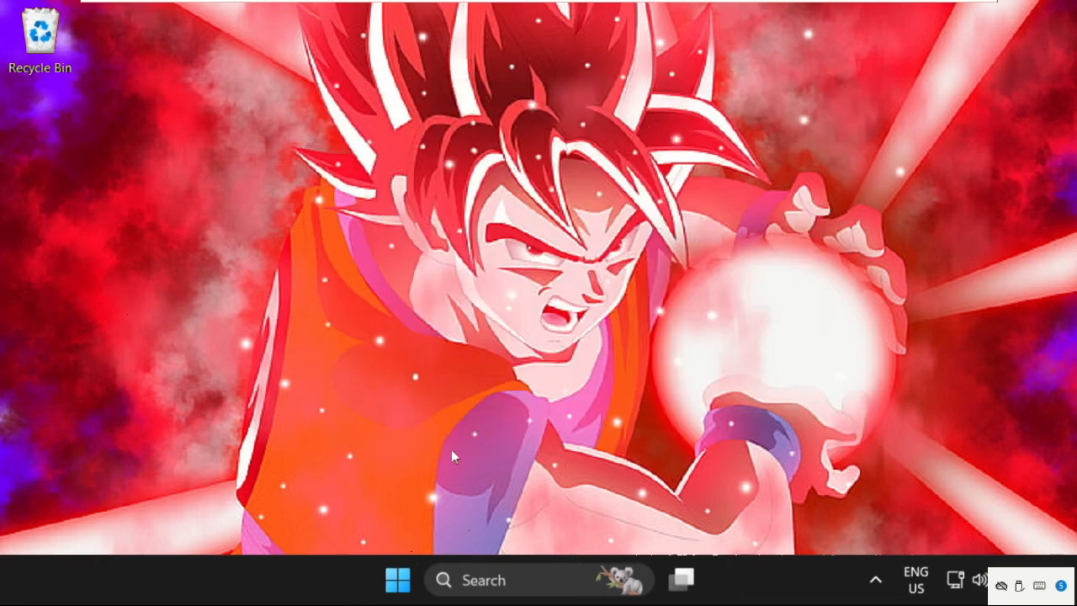
mouse_move(417, 384)
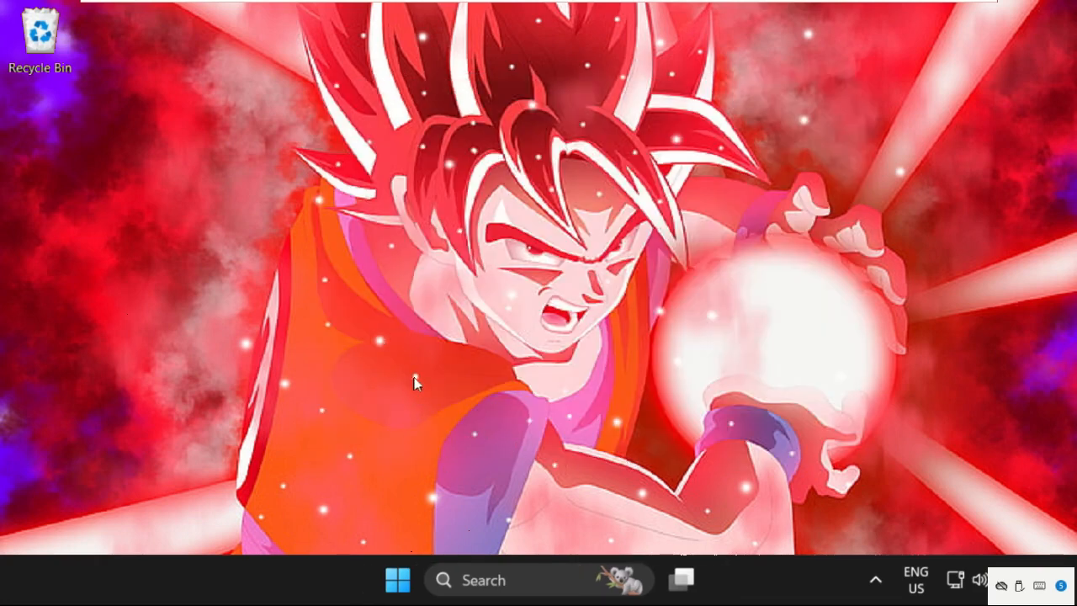
Show the Start menu's power choices: Sign-in options, Shut down and Restart
click(397, 579)
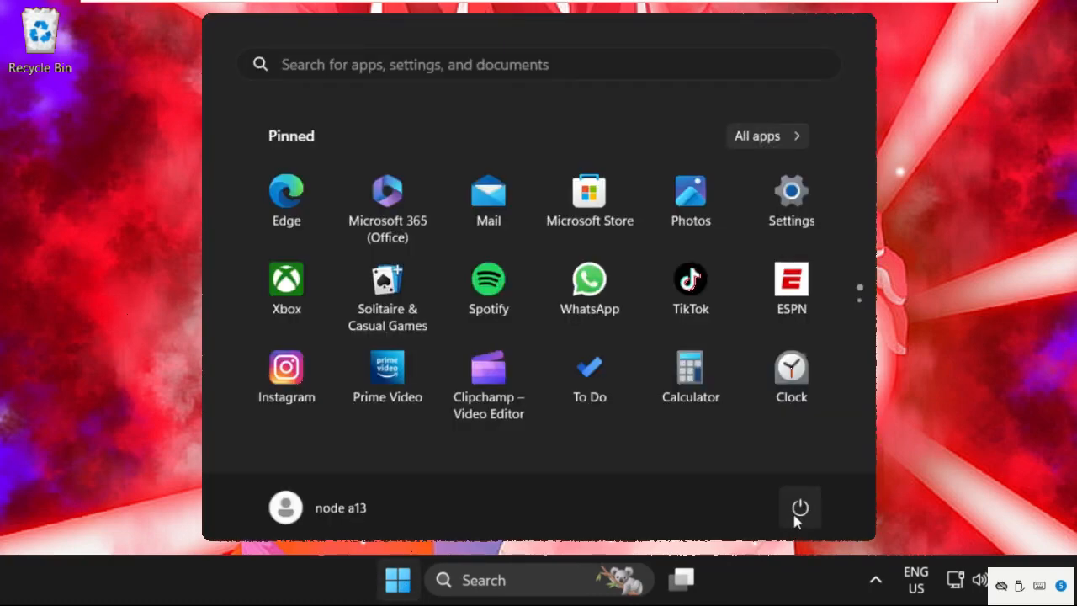
click(799, 508)
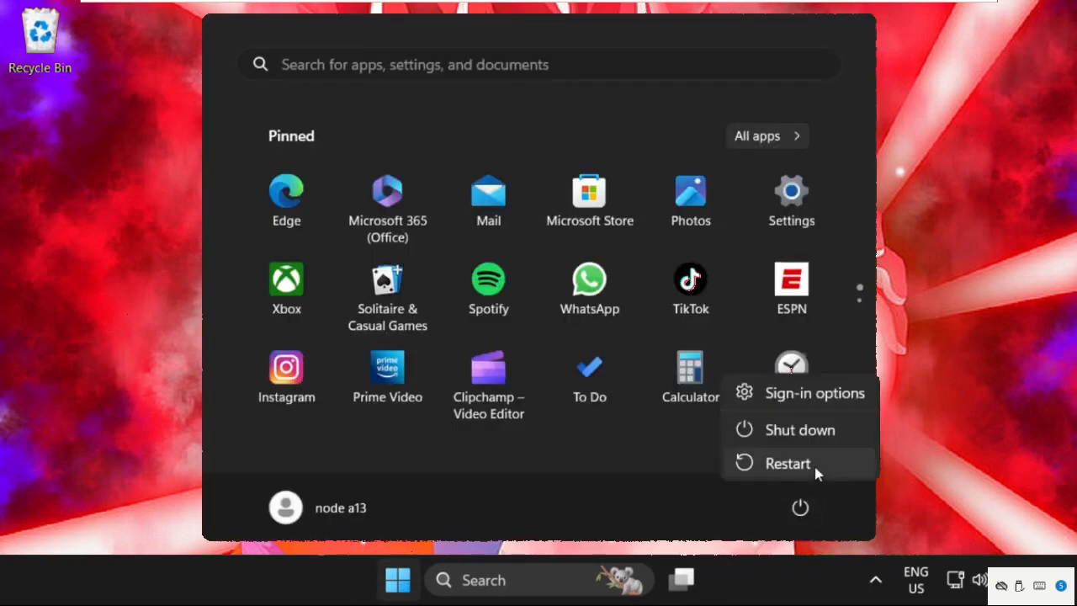